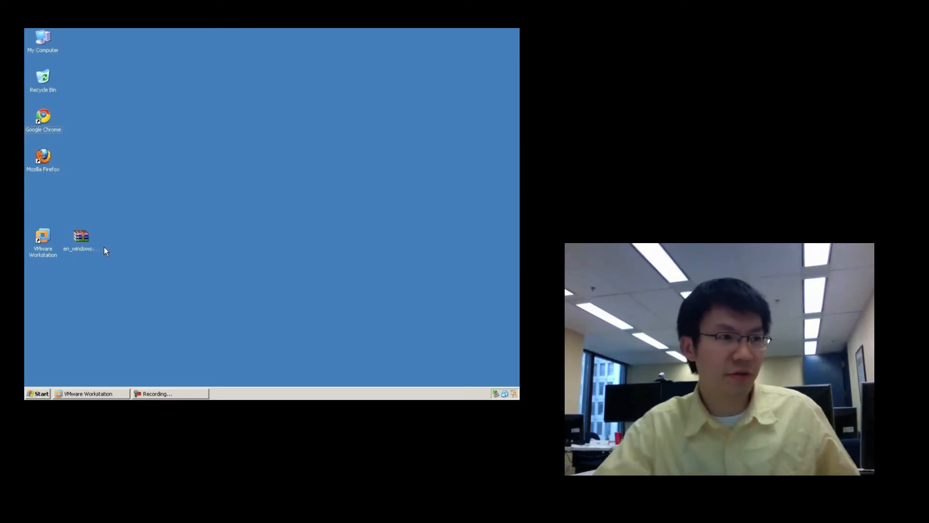
# Launch VMware Workstation from the desktop icon and start the New Virtual Machine Wizard
pyautogui.click(42, 238)
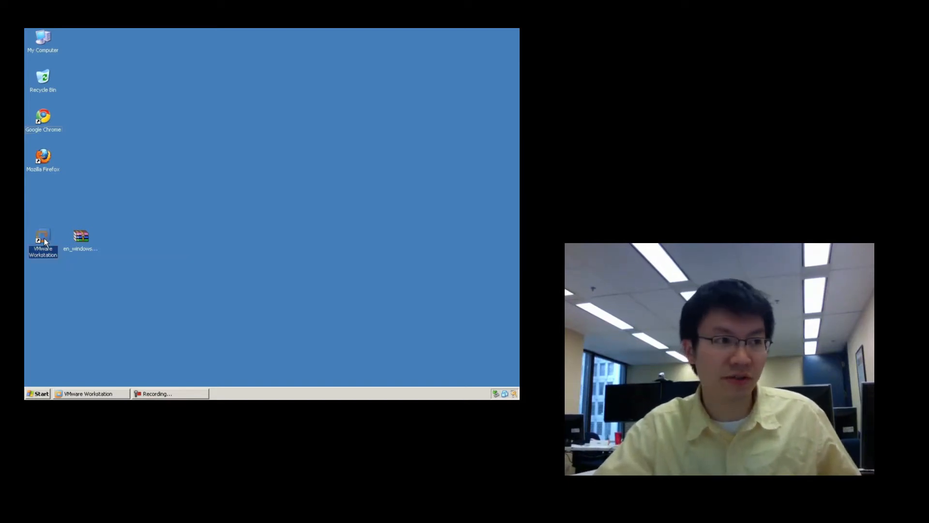
pyautogui.doubleClick(42, 236)
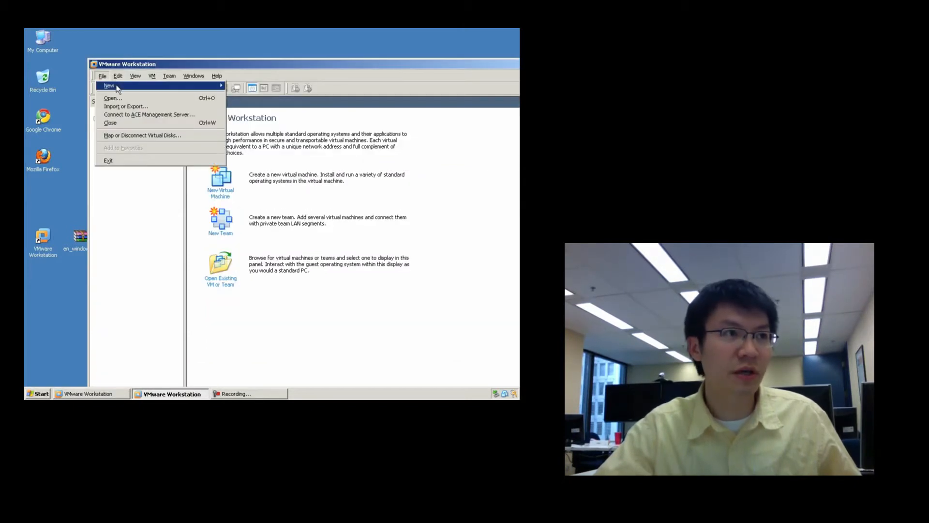
pyautogui.moveTo(110, 86)
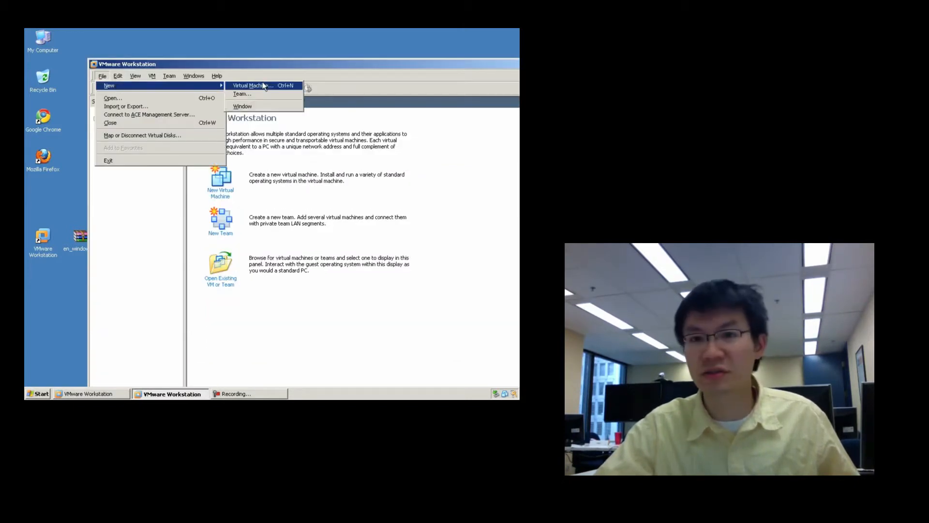
pyautogui.click(252, 85)
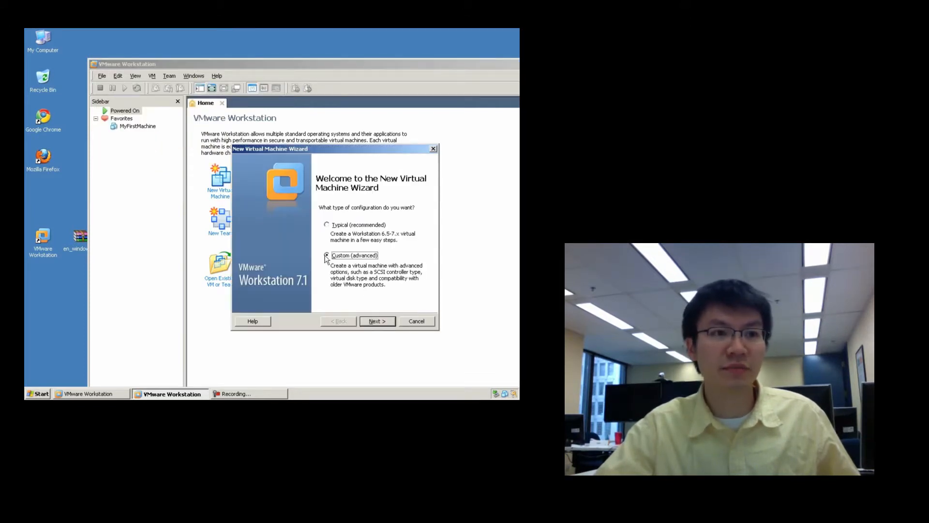
# Choose Custom configuration and keep Workstation 6.5-7.x hardware compatibility
pyautogui.click(377, 321)
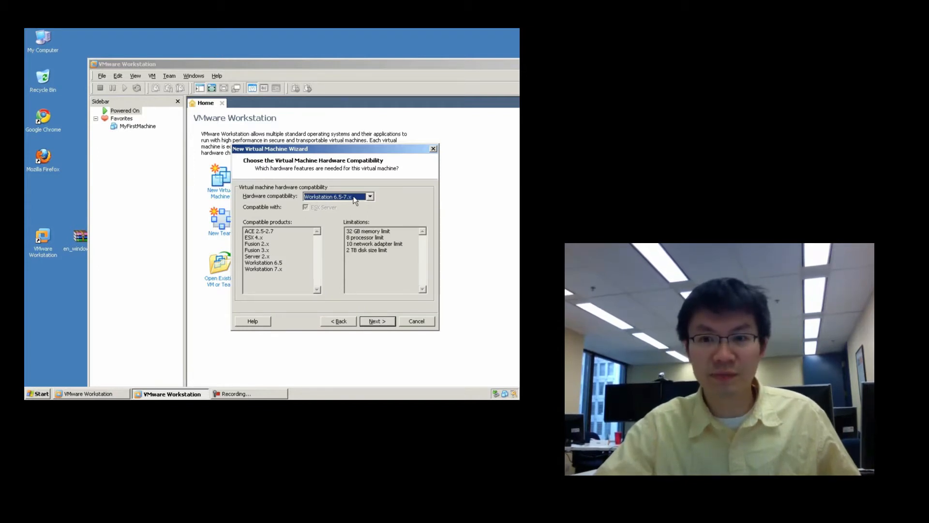
pyautogui.click(370, 196)
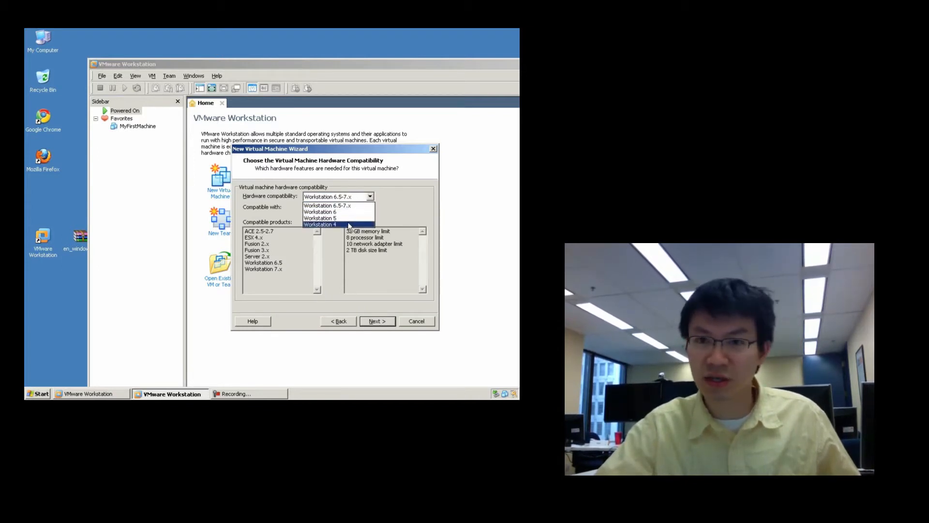
pyautogui.click(327, 205)
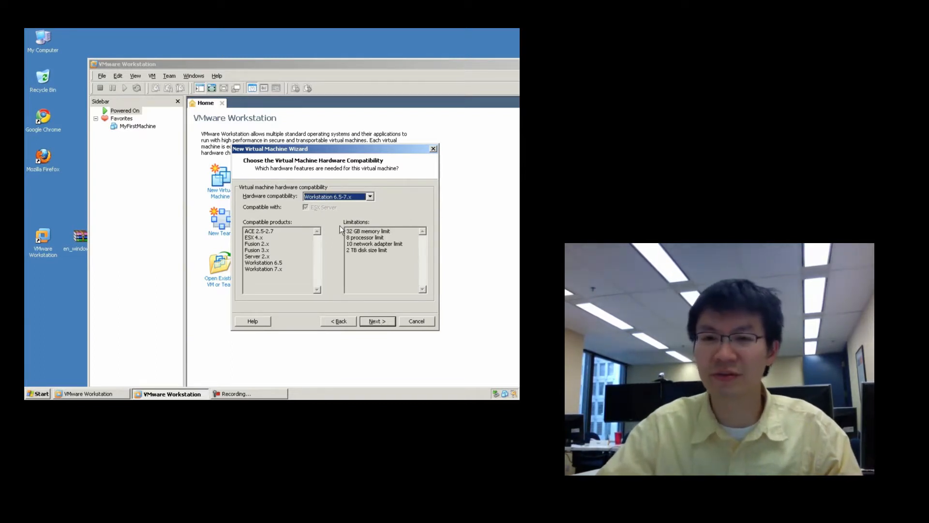
pyautogui.click(377, 320)
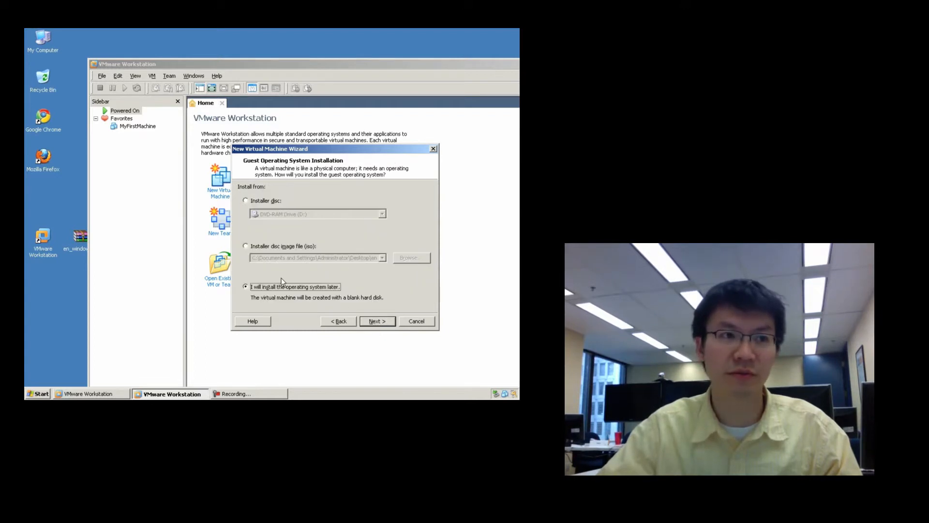
pyautogui.moveTo(299, 295)
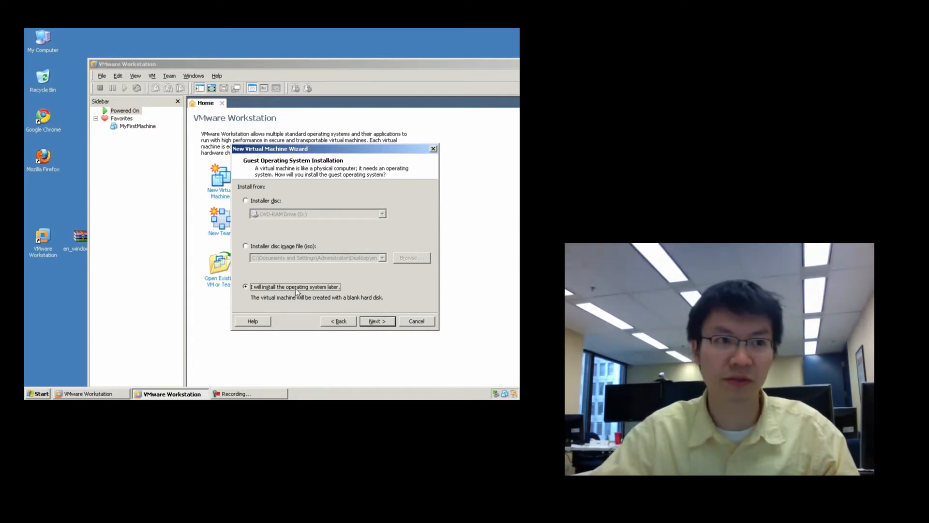
pyautogui.moveTo(289, 302)
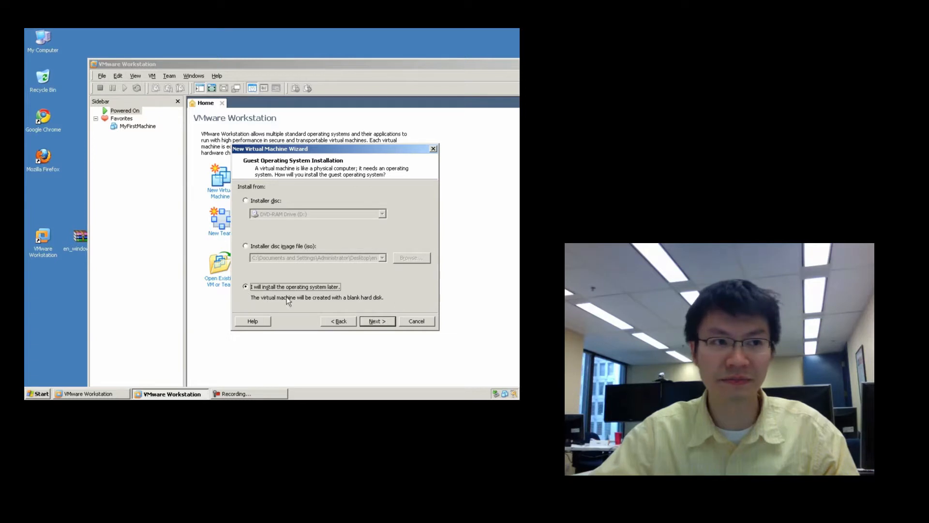
# Set the guest OS to Microsoft Windows, version Windows XP Professional
pyautogui.click(377, 321)
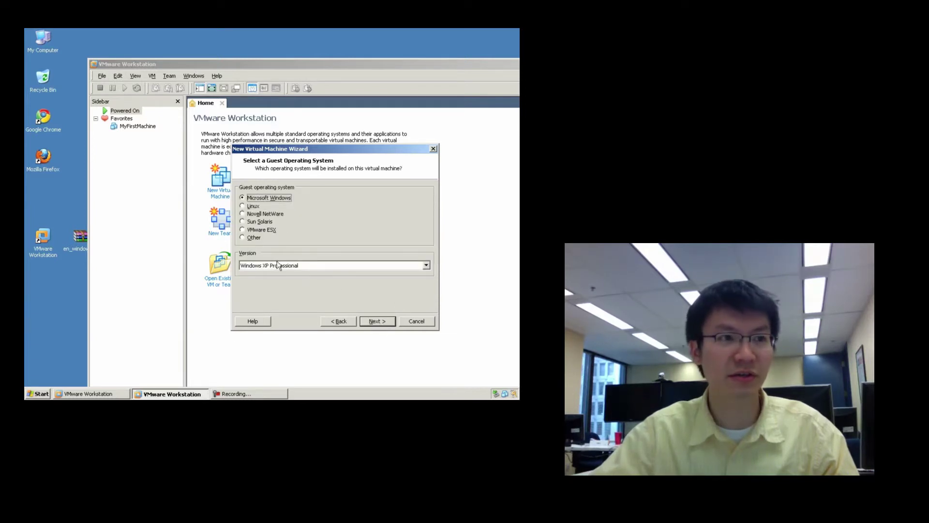
pyautogui.click(426, 265)
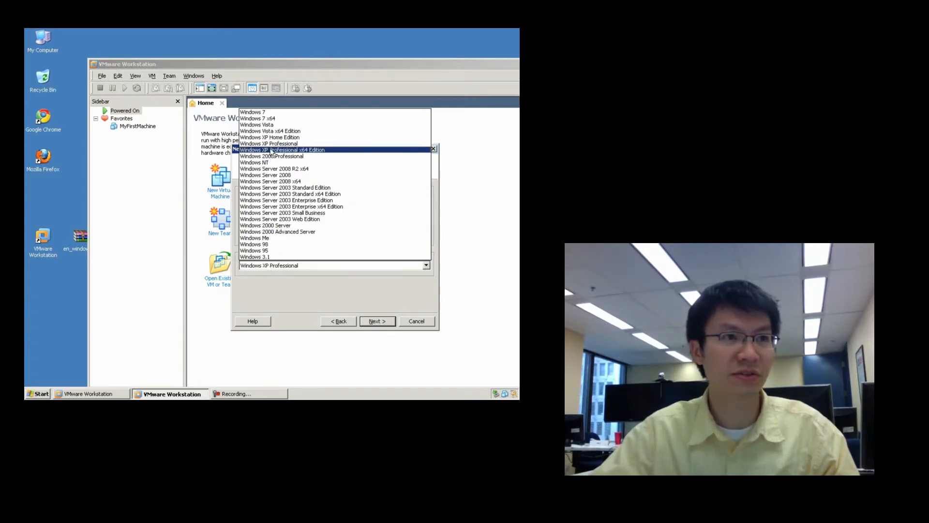
pyautogui.click(269, 143)
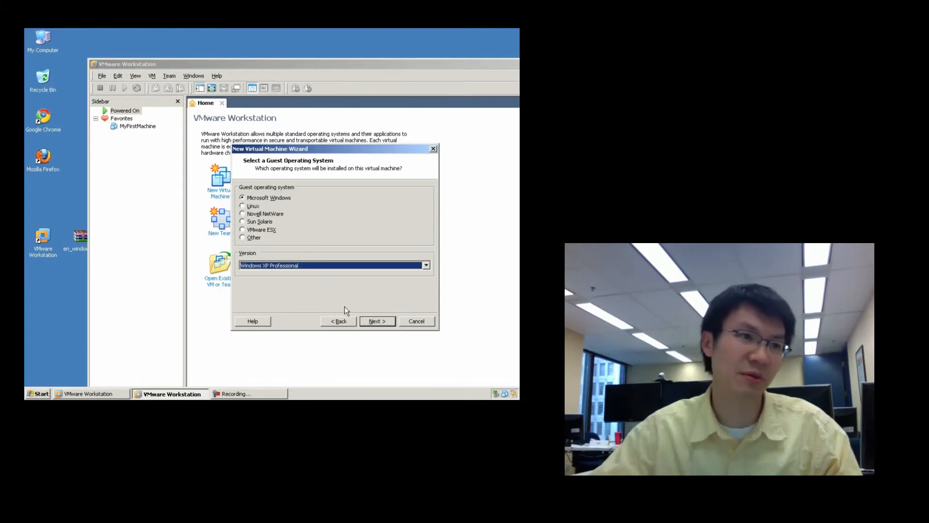
pyautogui.click(377, 321)
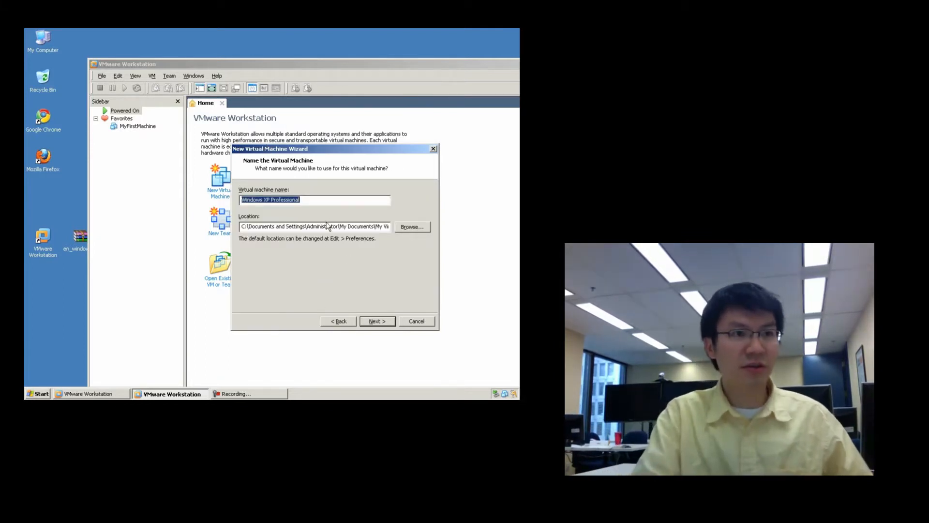
# Name the machine WinXP and store it in a new Desktop folder called WinXP
pyautogui.write('WinXP')
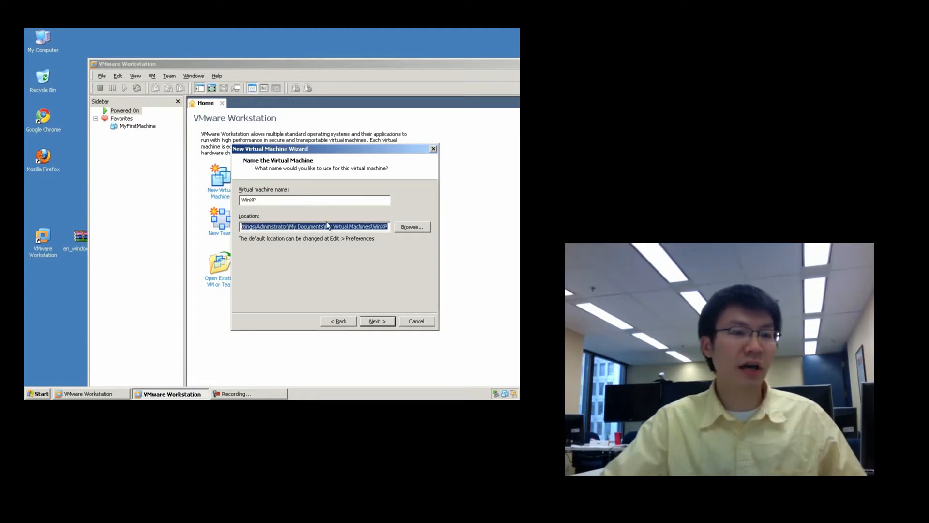
pyautogui.click(412, 227)
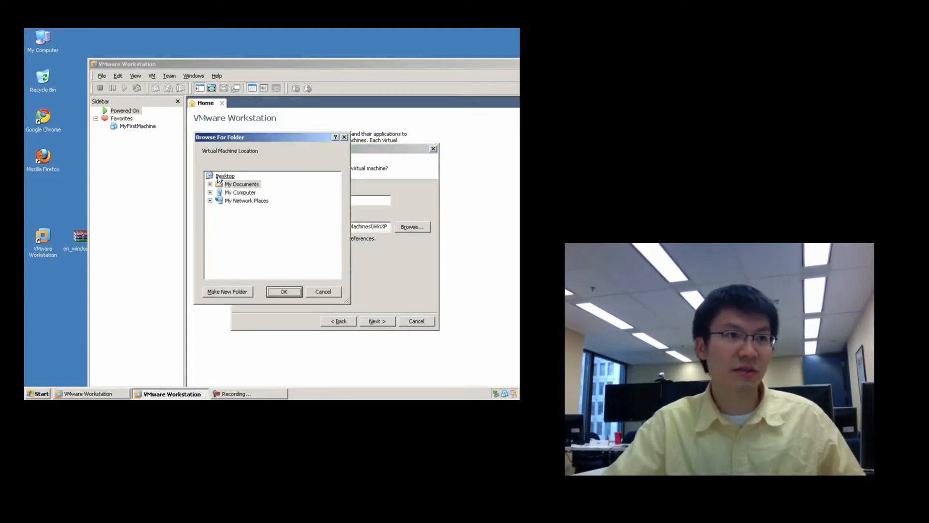
pyautogui.click(227, 292)
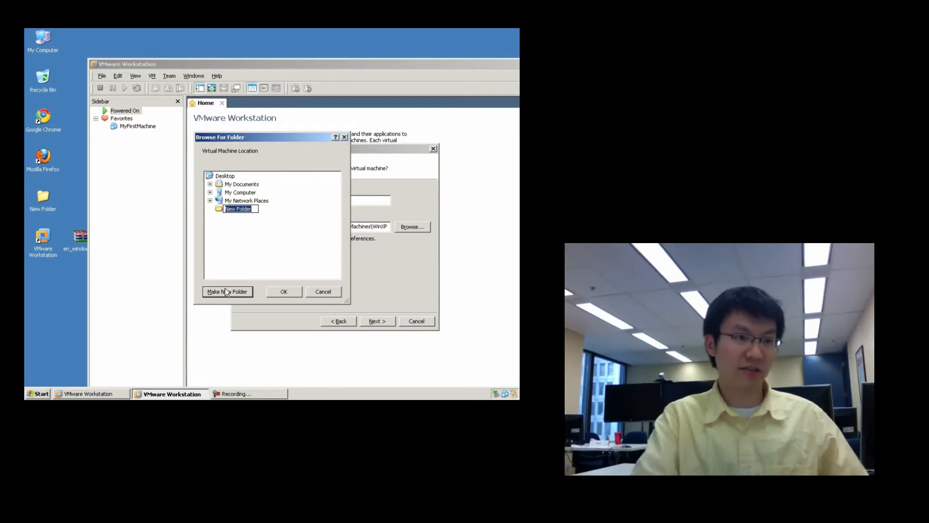
pyautogui.write('WinXP')
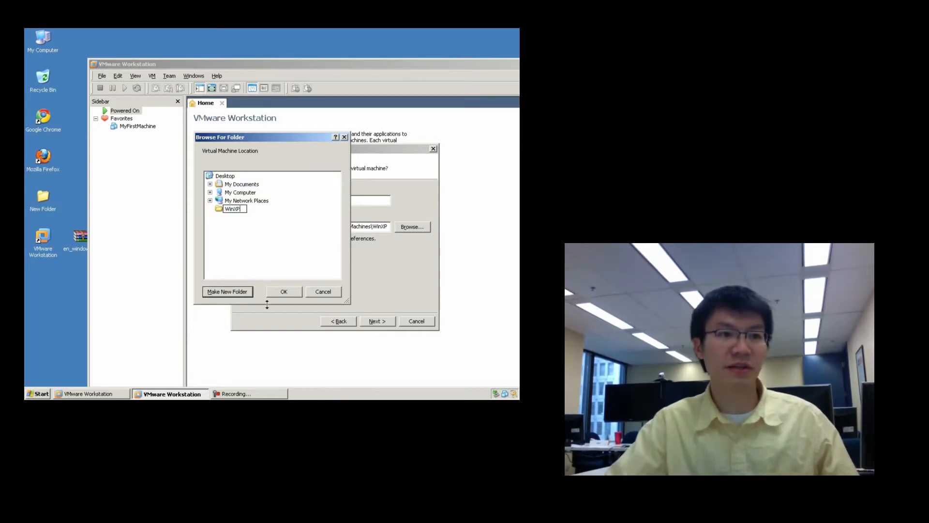
pyautogui.click(284, 291)
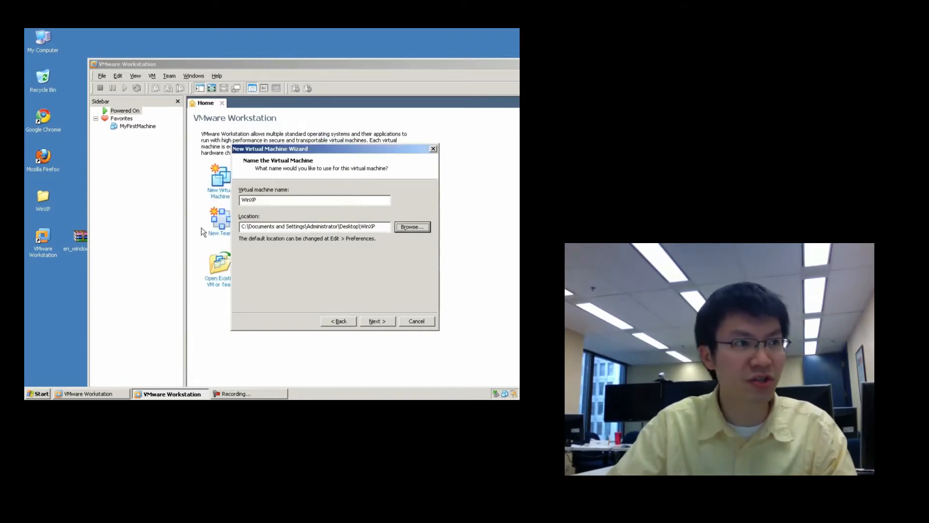
pyautogui.moveTo(41, 218)
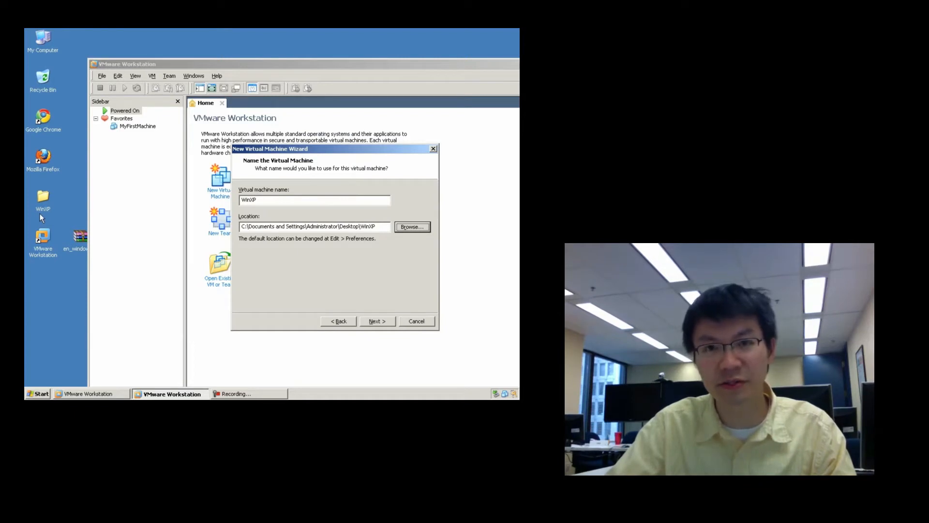
pyautogui.moveTo(290, 210)
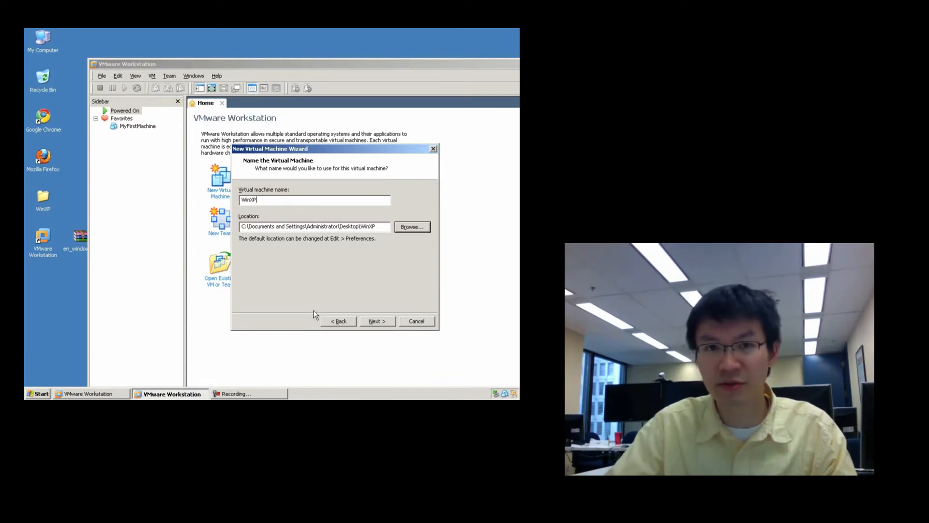
# Set 2 processors with 2 cores each and keep 1024 MB of memory
pyautogui.click(377, 320)
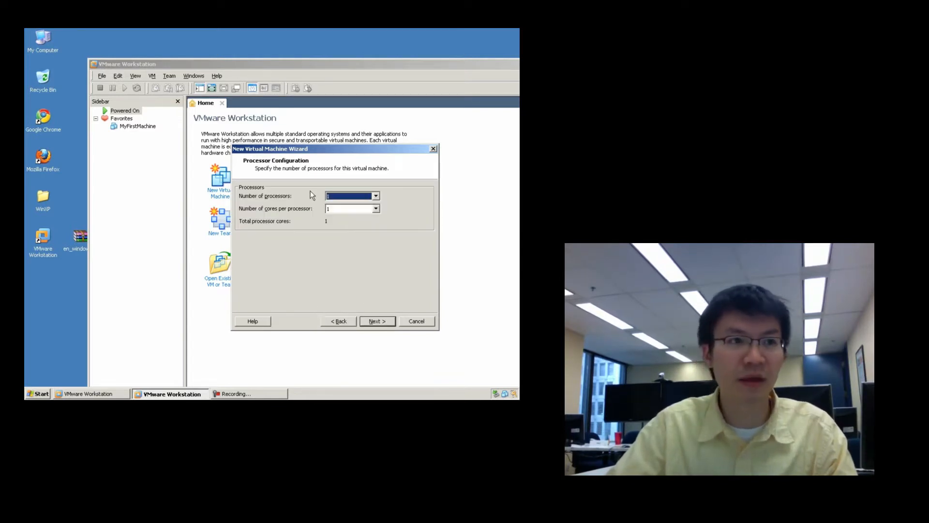
pyautogui.click(375, 196)
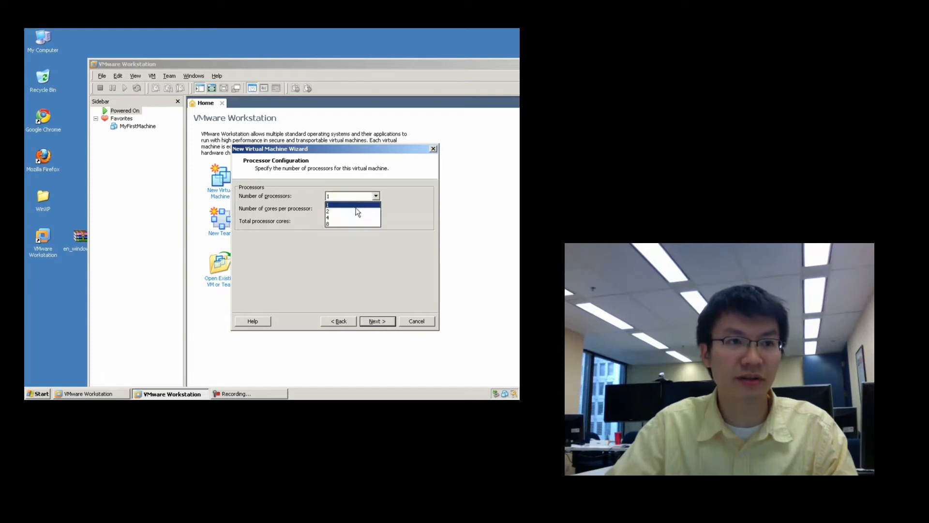
pyautogui.click(347, 211)
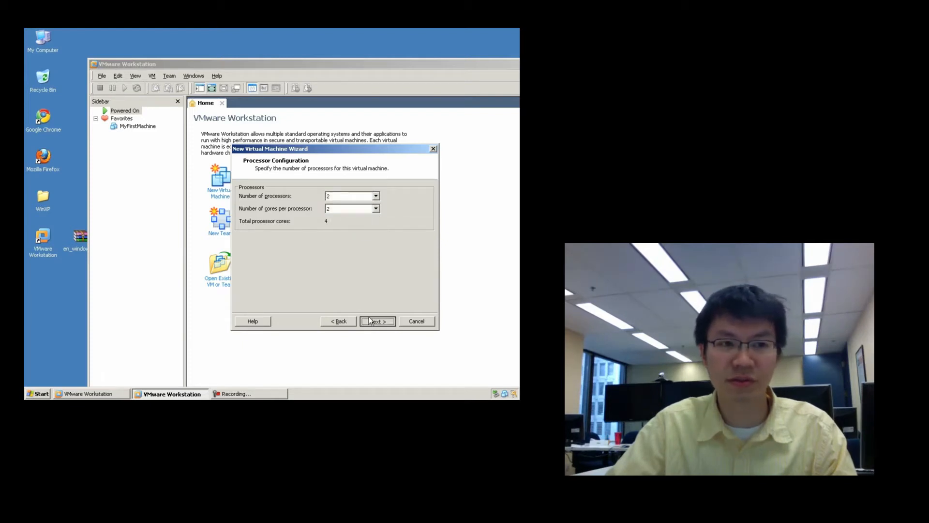
pyautogui.click(377, 320)
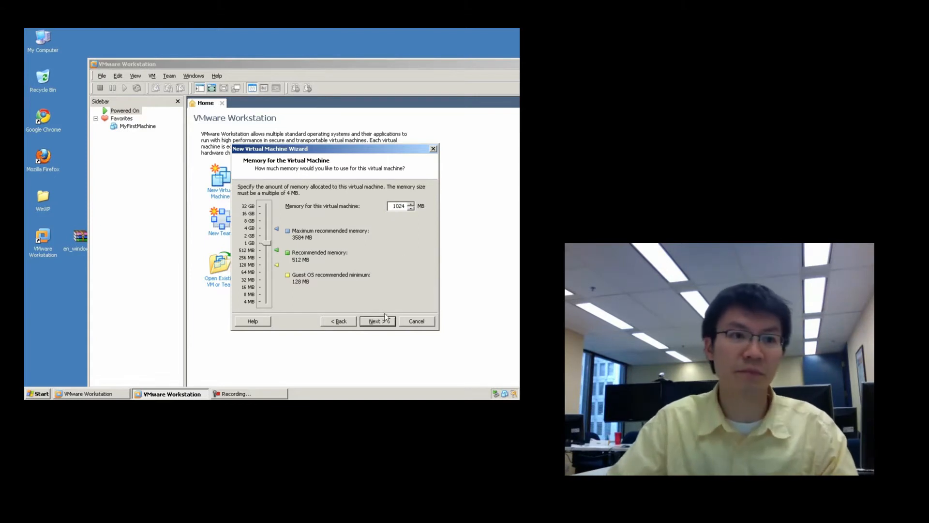
pyautogui.click(377, 321)
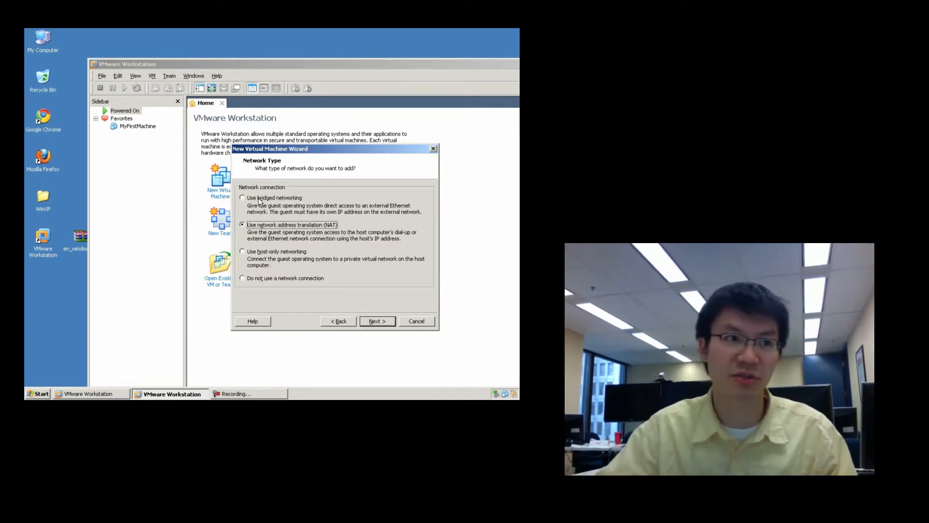
# Keep bridged networking, the BusLogic controller, and a new IDE virtual disk
pyautogui.click(242, 197)
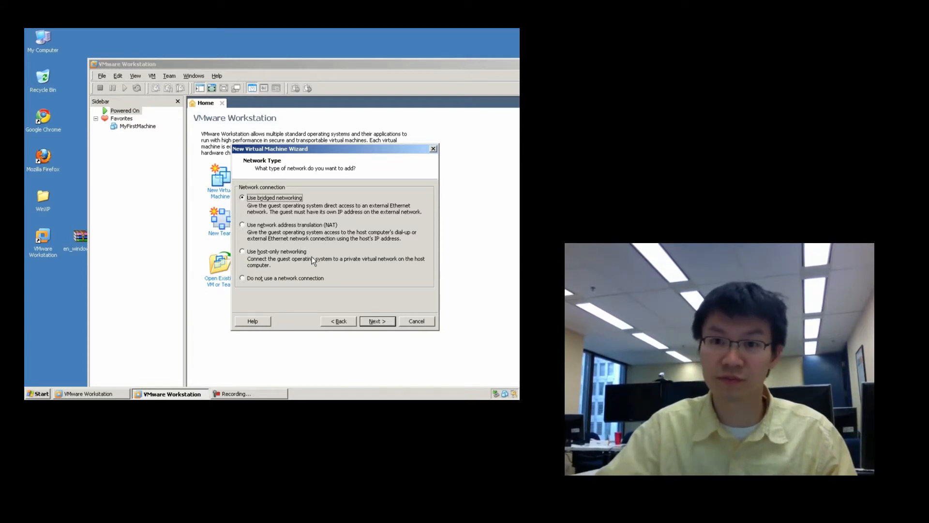
pyautogui.moveTo(348, 298)
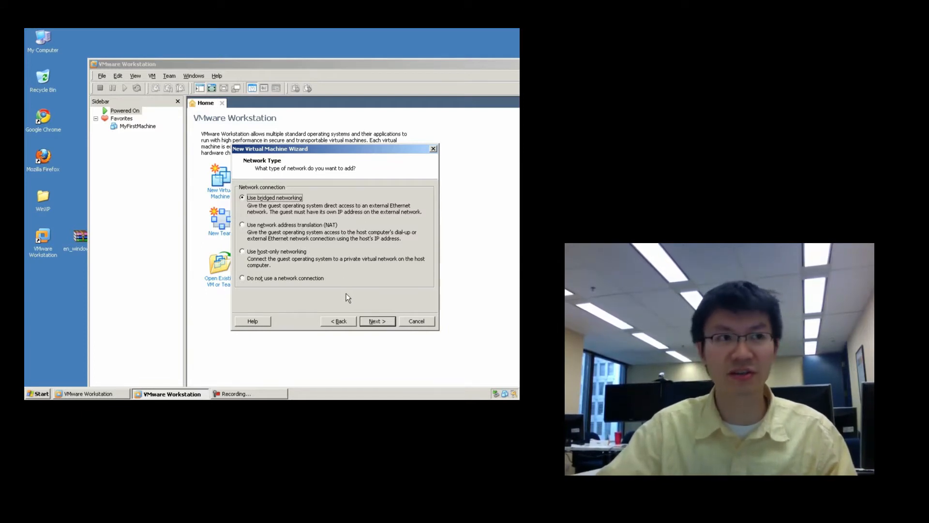
pyautogui.moveTo(437, 301)
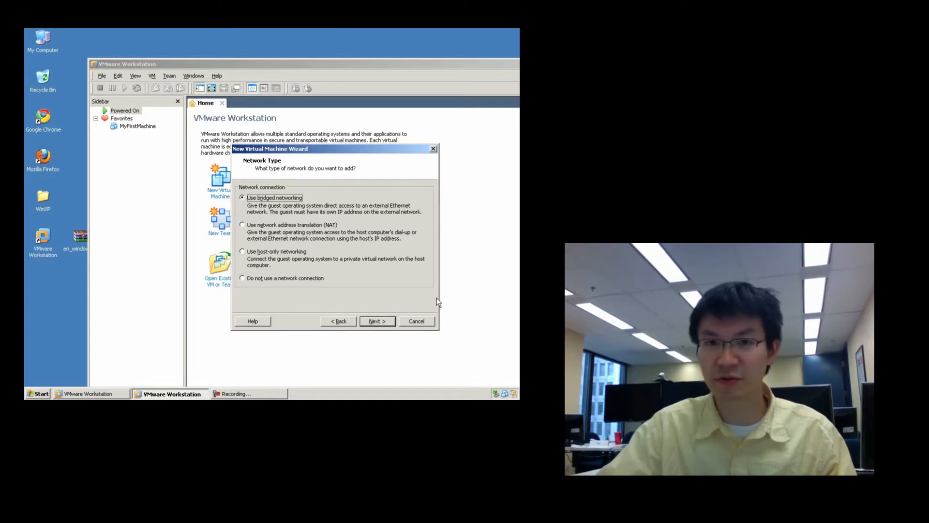
pyautogui.moveTo(360, 226)
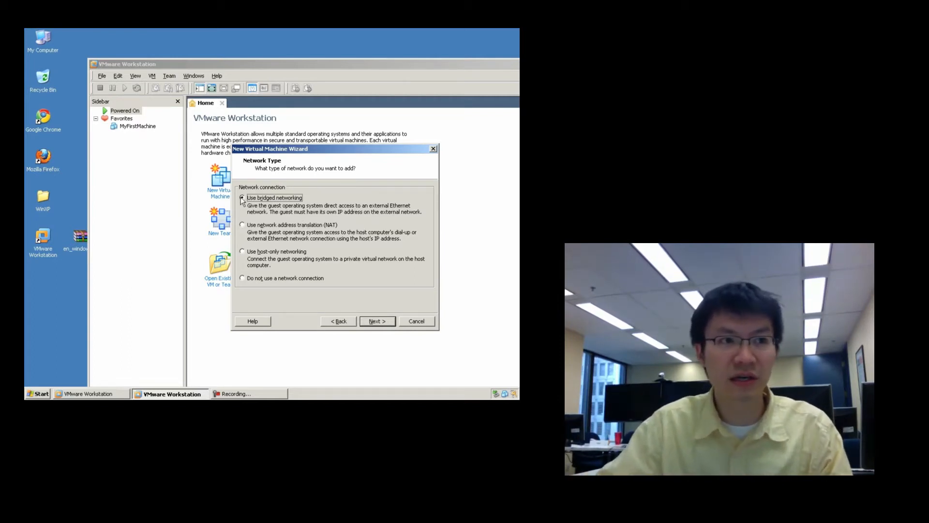
pyautogui.click(377, 321)
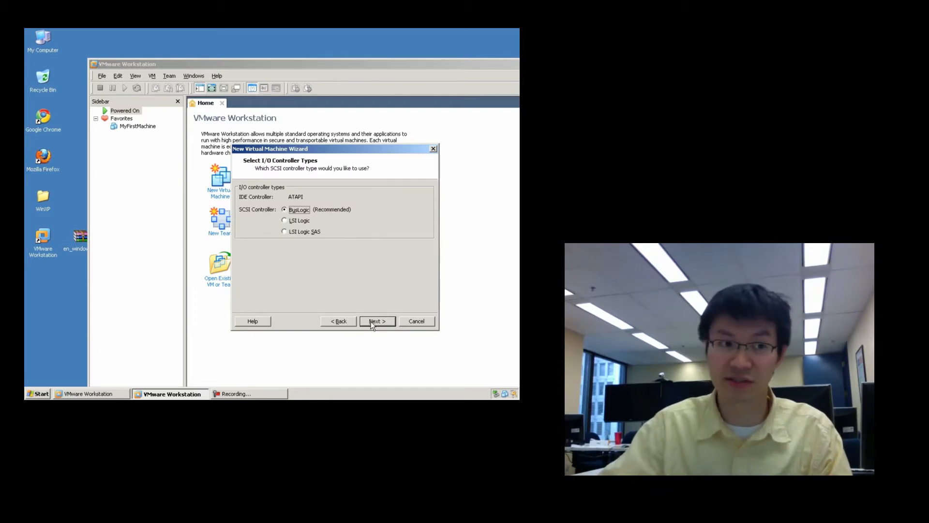
pyautogui.click(377, 321)
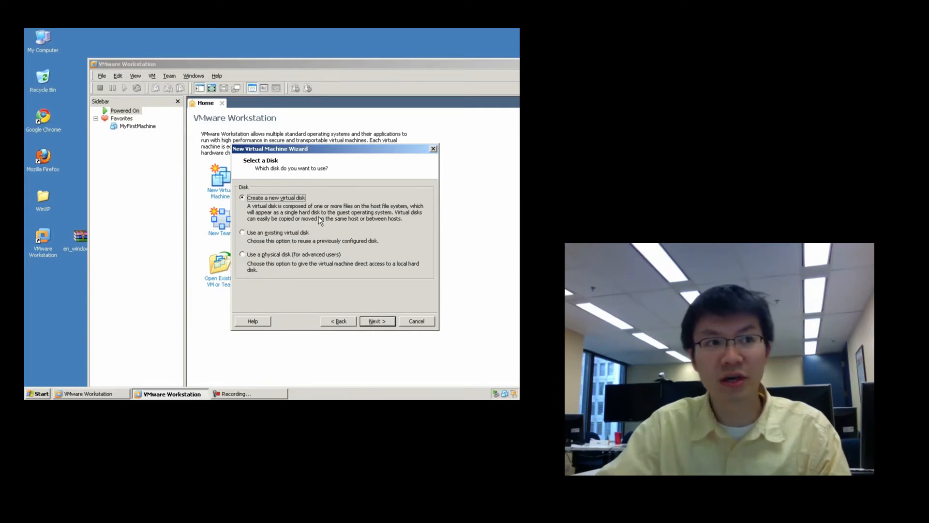
pyautogui.click(377, 320)
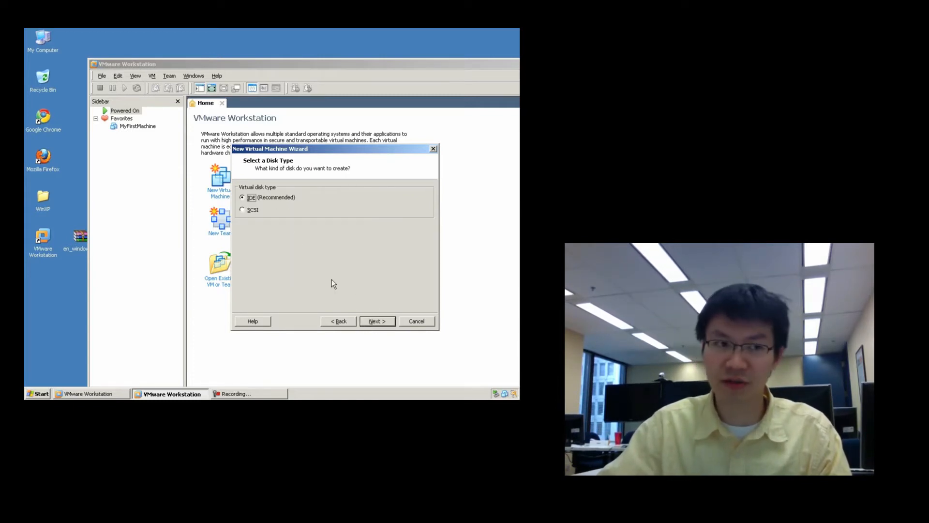
pyautogui.moveTo(363, 317)
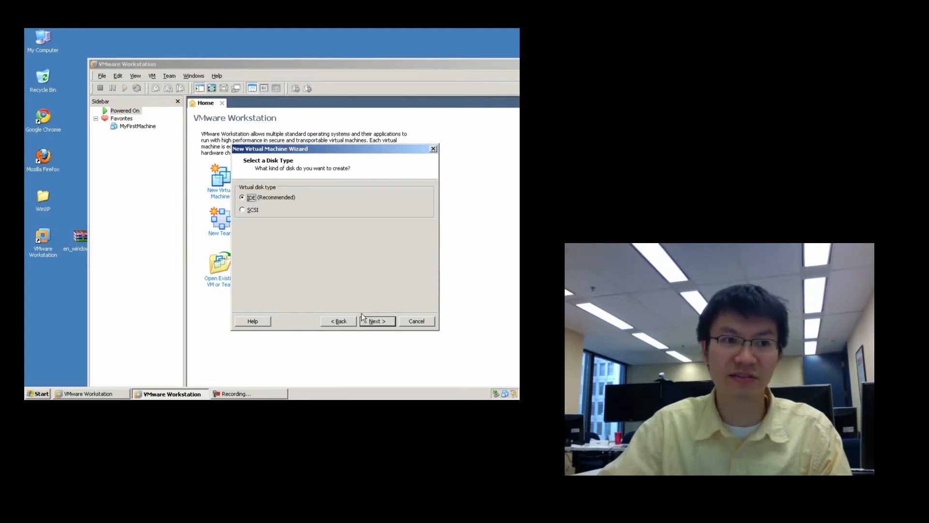
pyautogui.click(377, 321)
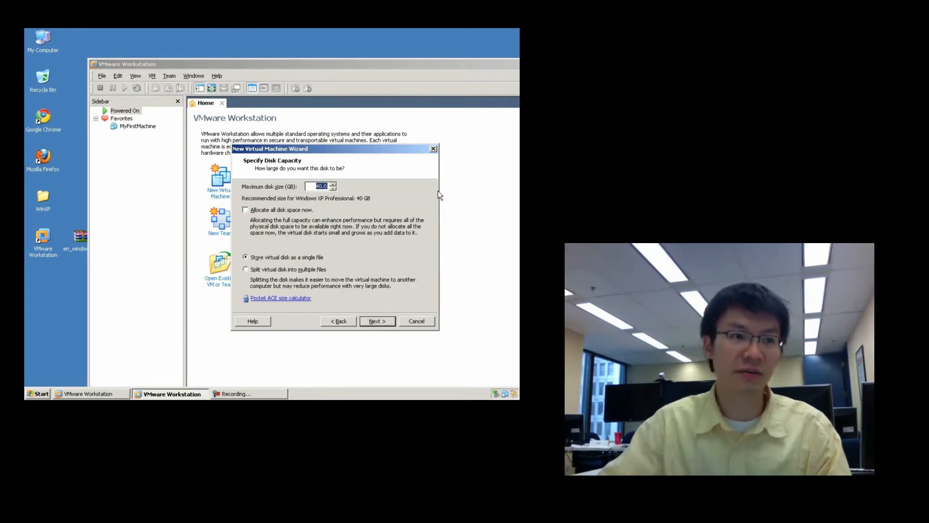
# Set a 20 GB fully allocated disk, keep cdrive.vmdk, and finish creating WinXP
pyautogui.write('20')
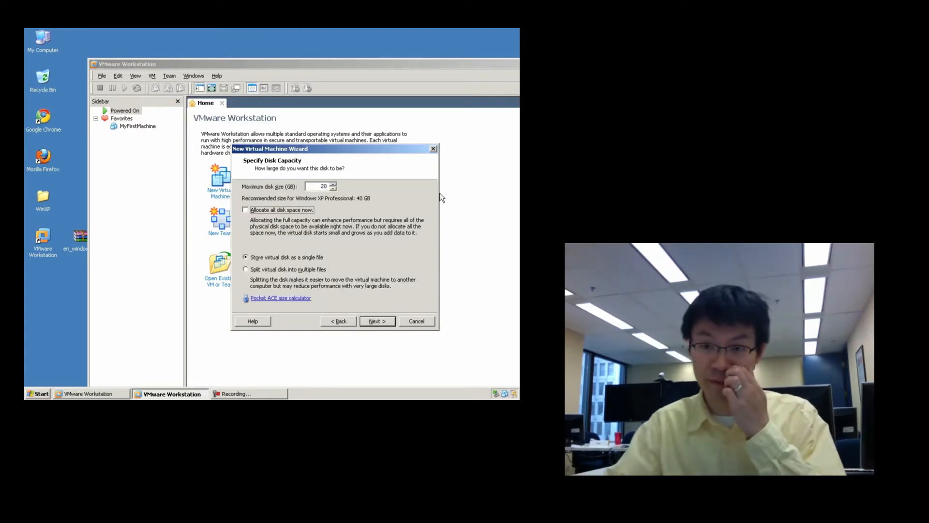
pyautogui.click(245, 210)
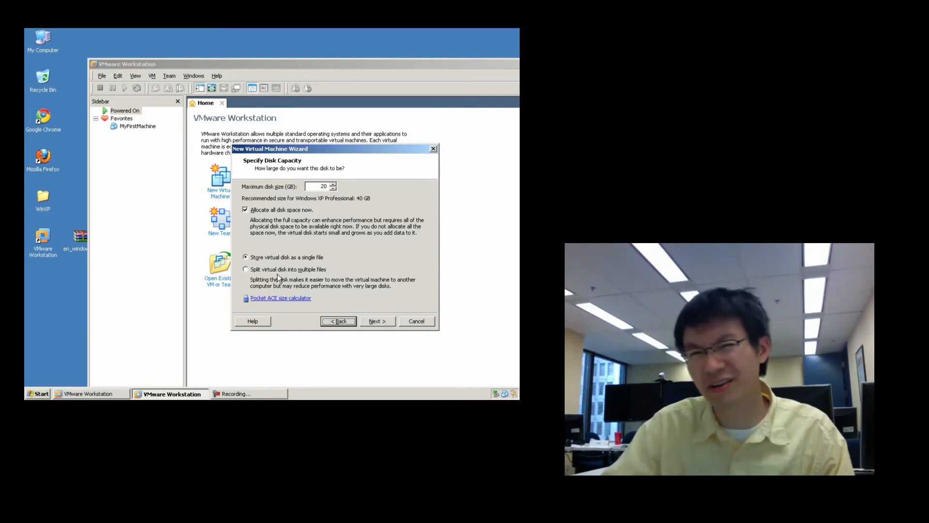
pyautogui.click(377, 321)
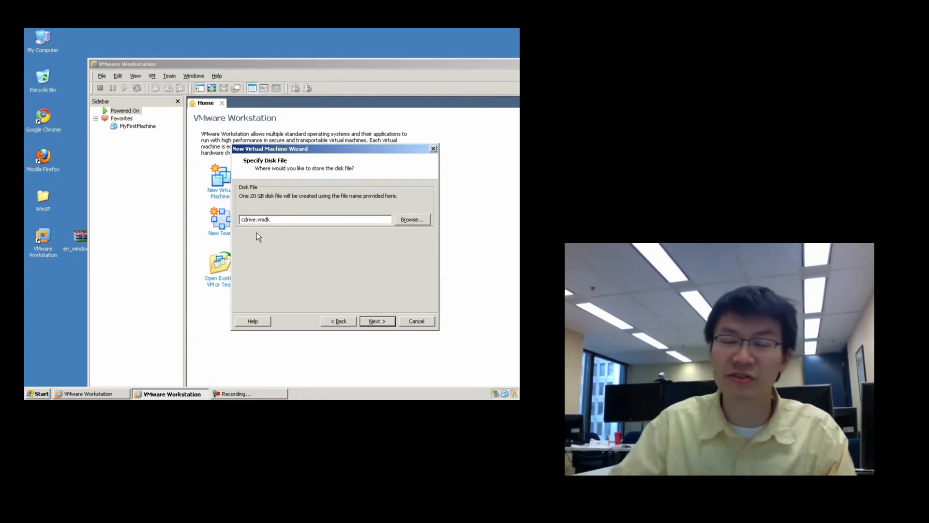
pyautogui.click(376, 320)
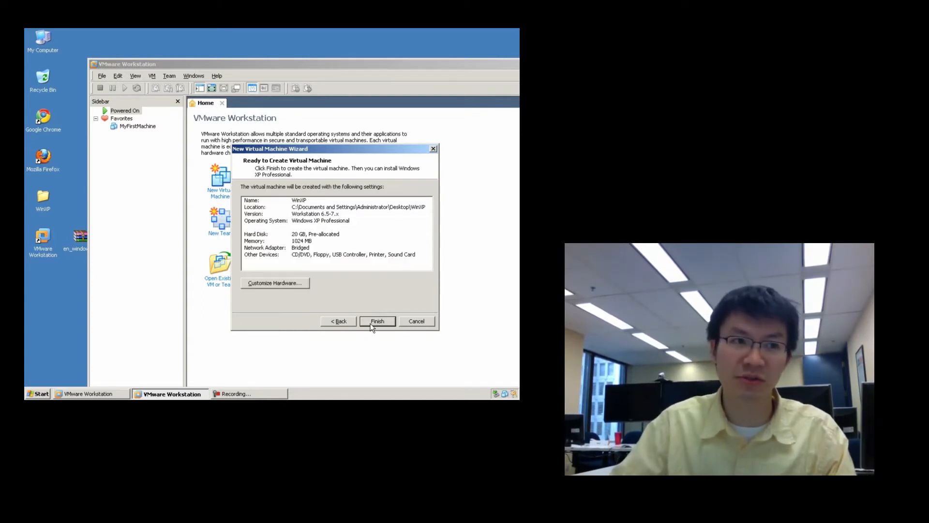
pyautogui.click(377, 321)
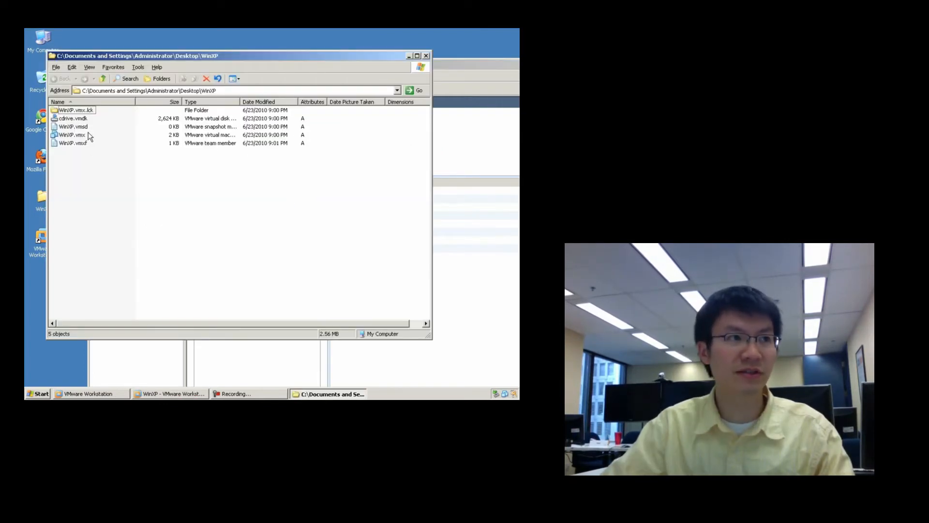
pyautogui.click(68, 134)
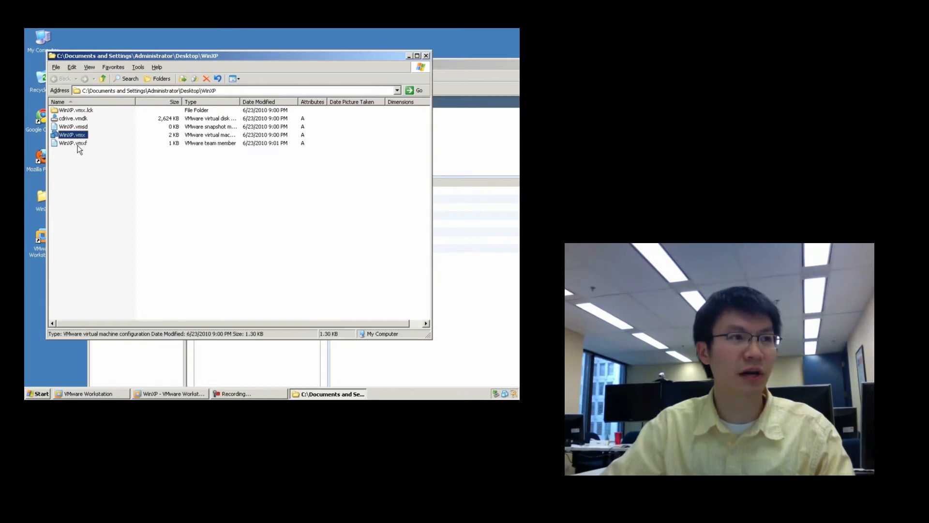
pyautogui.click(69, 143)
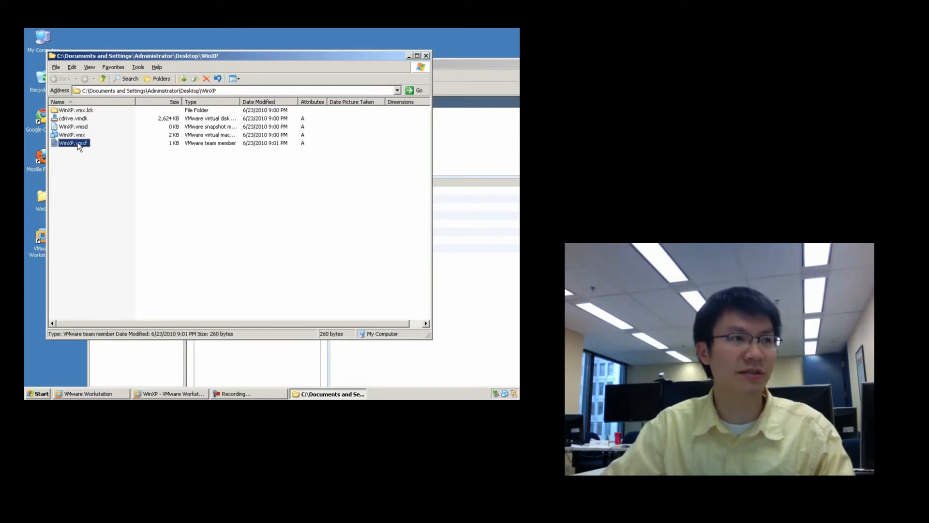
pyautogui.click(70, 126)
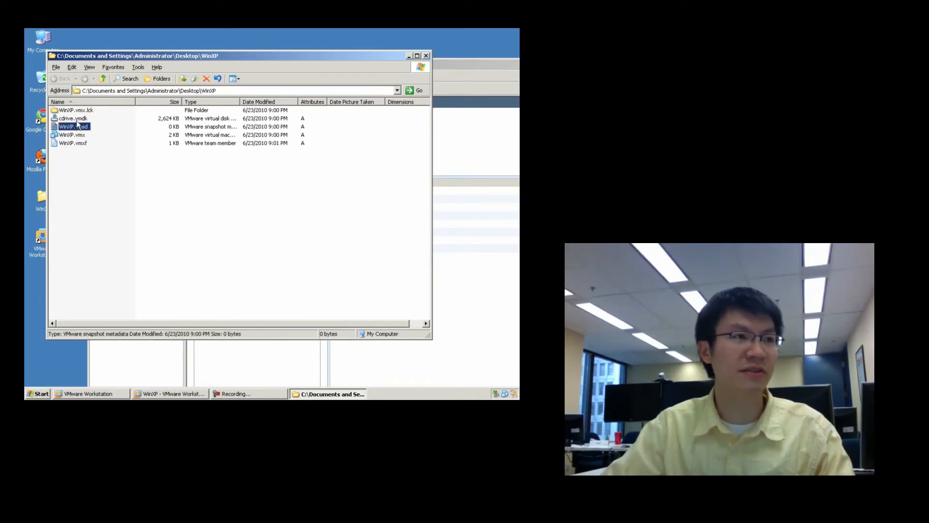
pyautogui.click(71, 110)
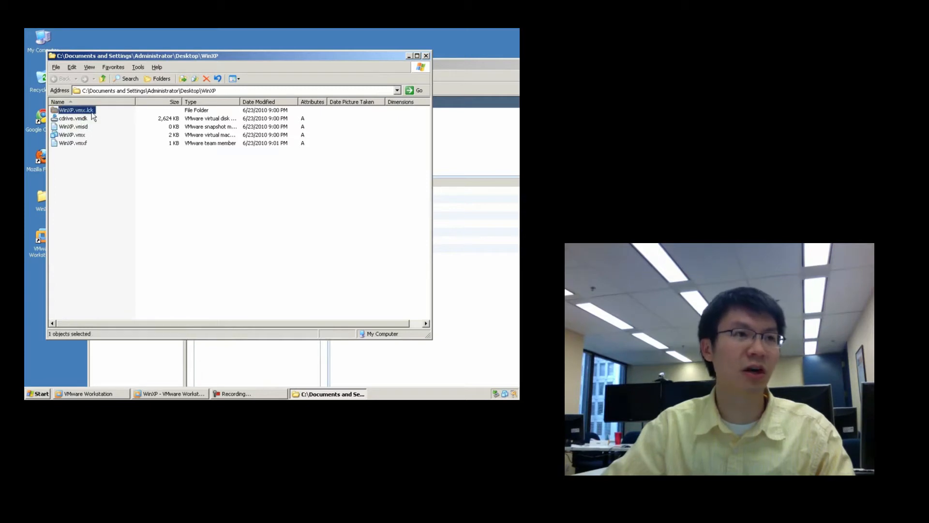
pyautogui.moveTo(115, 144)
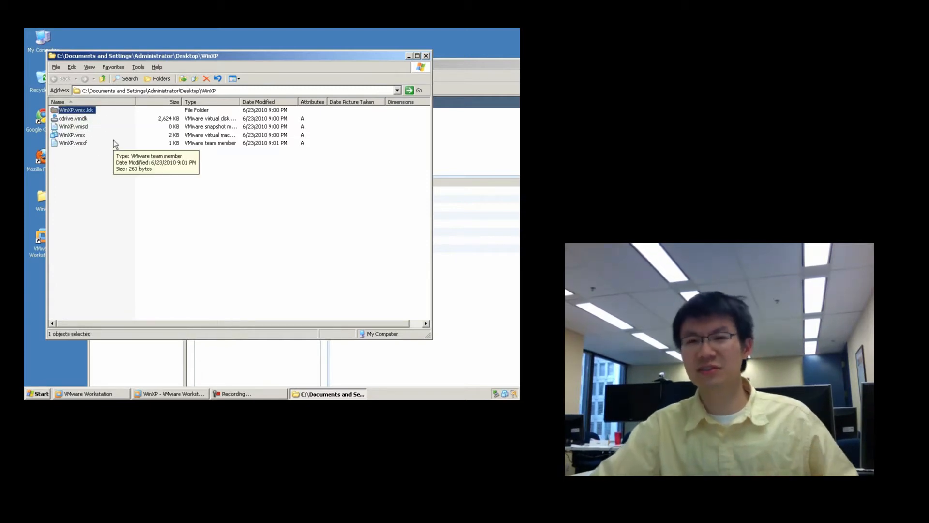
pyautogui.moveTo(160, 183)
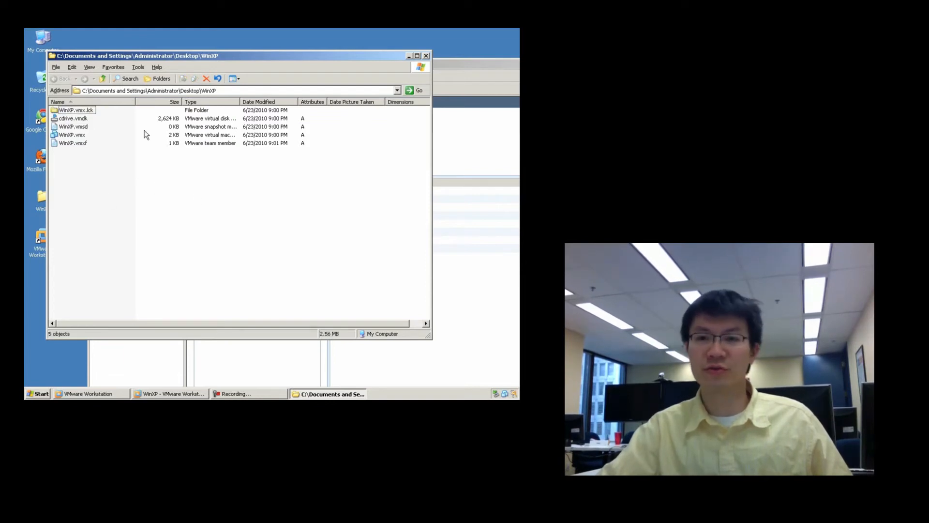
pyautogui.click(37, 394)
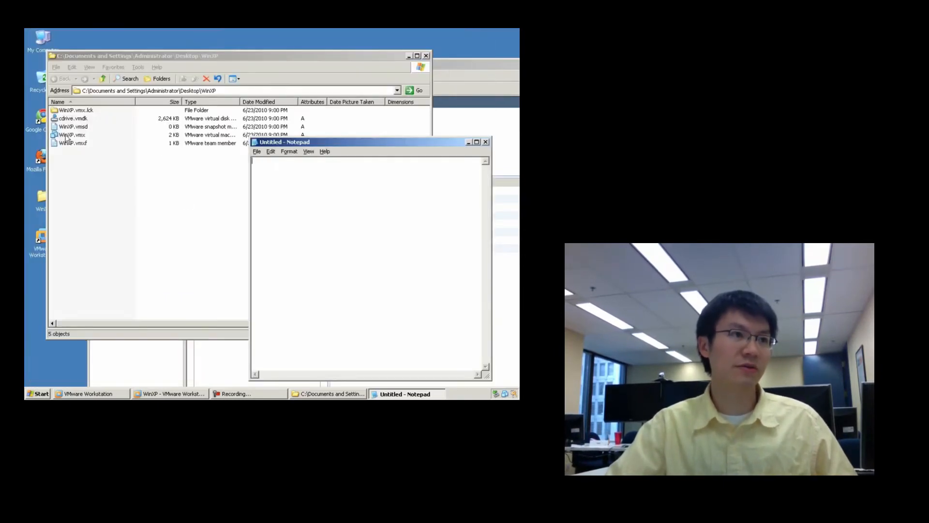
# Open WinXP.vmx to show the WinXP machine's summary tab
pyautogui.doubleClick(66, 134)
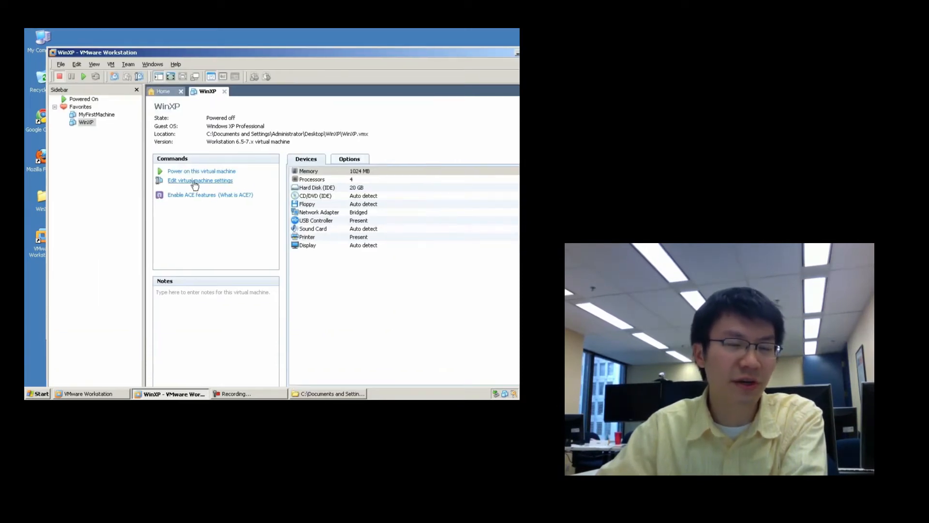
# Open WinXP's hardware settings and look over the display and printer devices
pyautogui.click(200, 180)
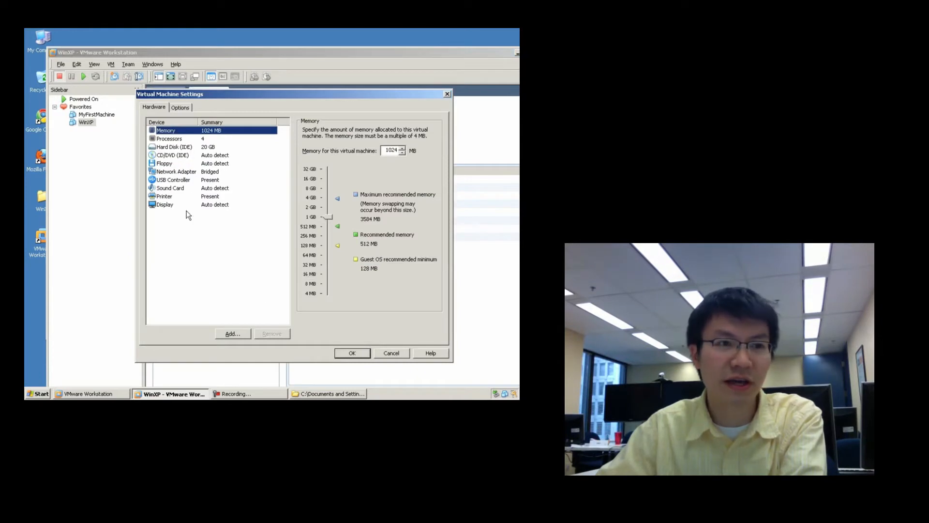
pyautogui.click(392, 353)
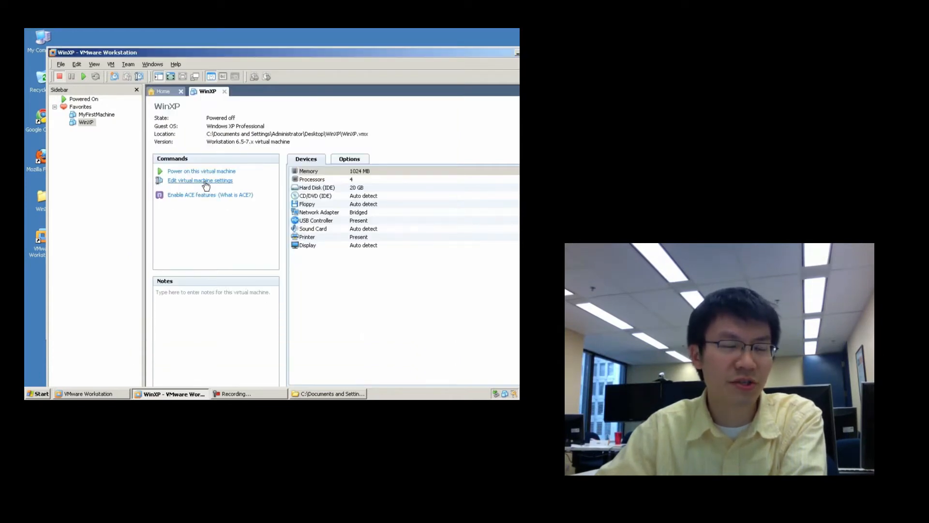
pyautogui.click(200, 180)
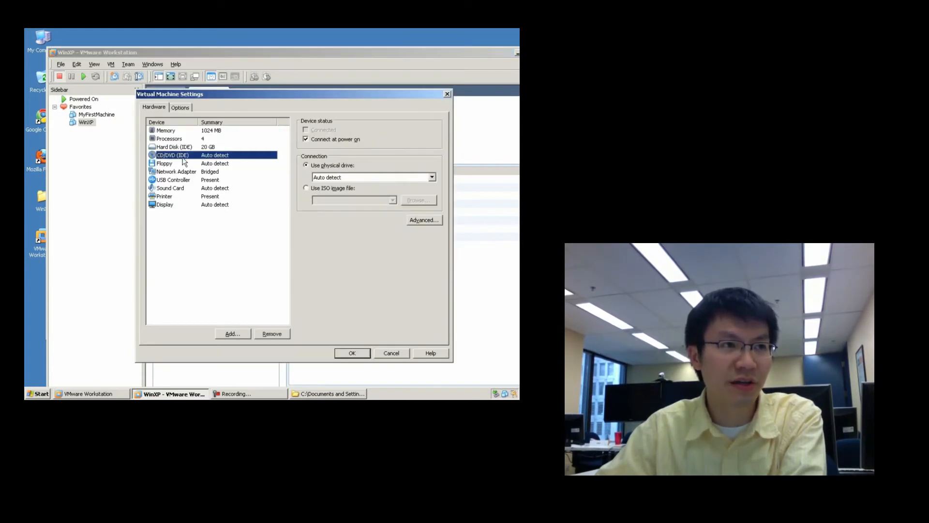
pyautogui.click(164, 205)
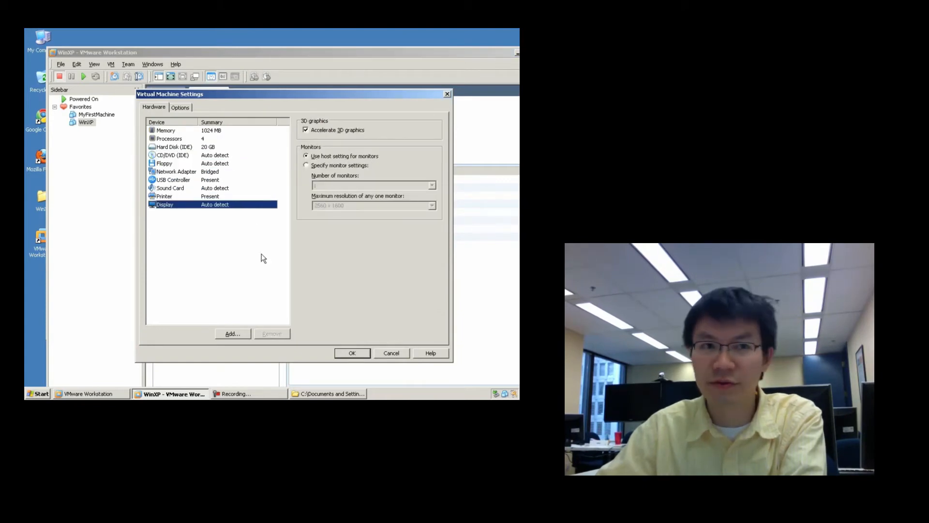
pyautogui.click(164, 196)
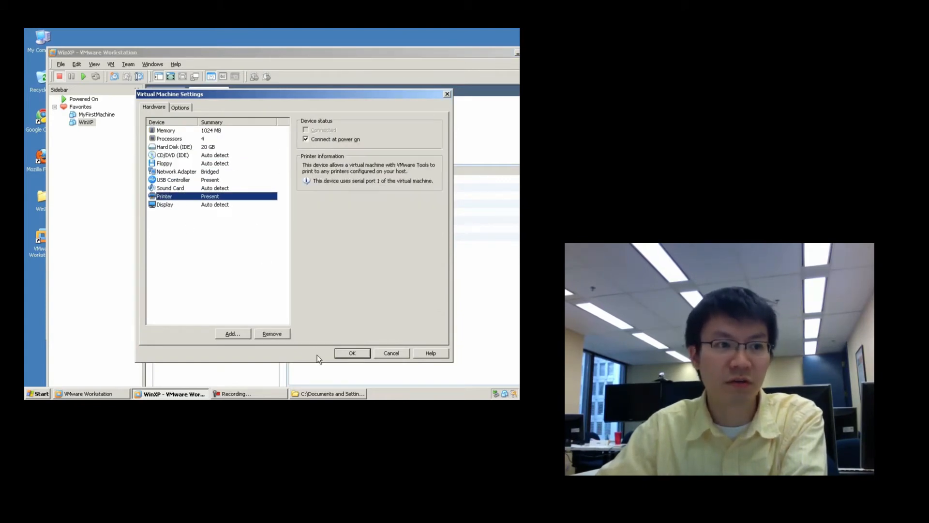
# Add a new 5 GB IDE virtual hard disk with file name DDrive.vmdk
pyautogui.click(231, 334)
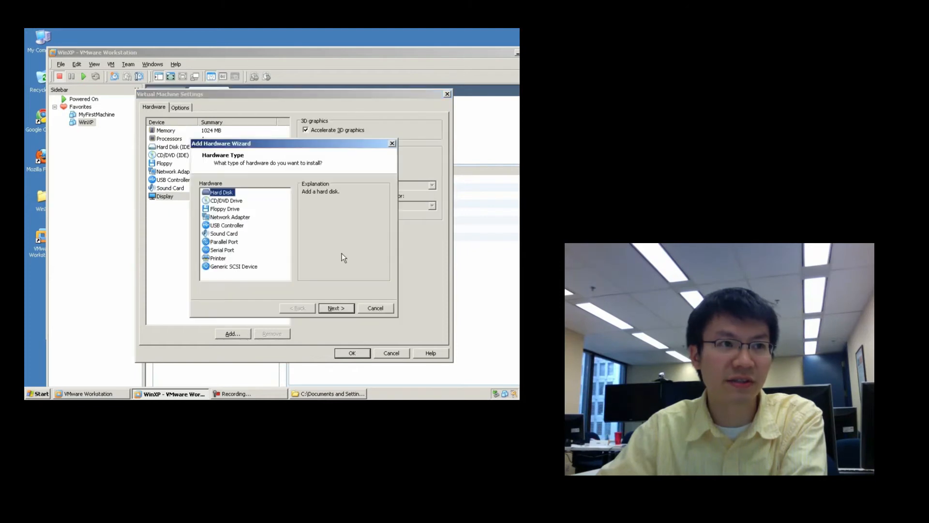
pyautogui.click(336, 308)
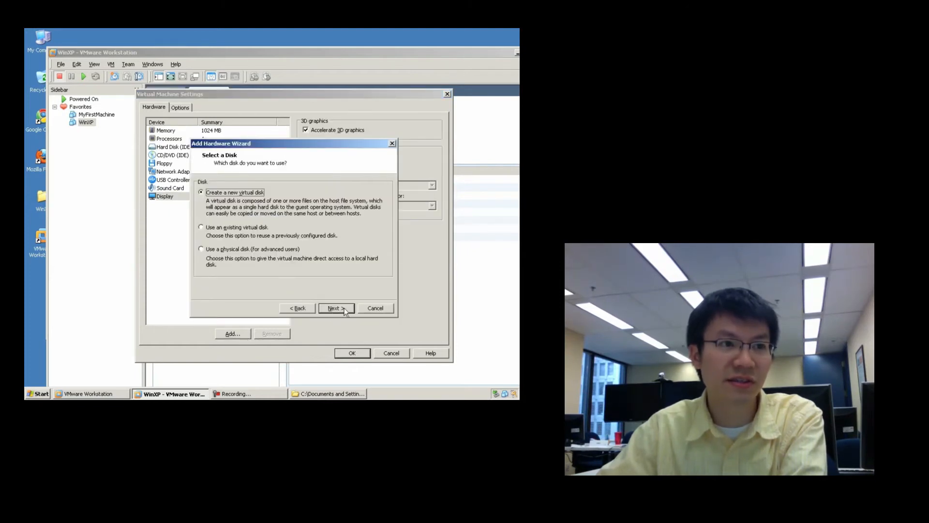
pyautogui.click(335, 308)
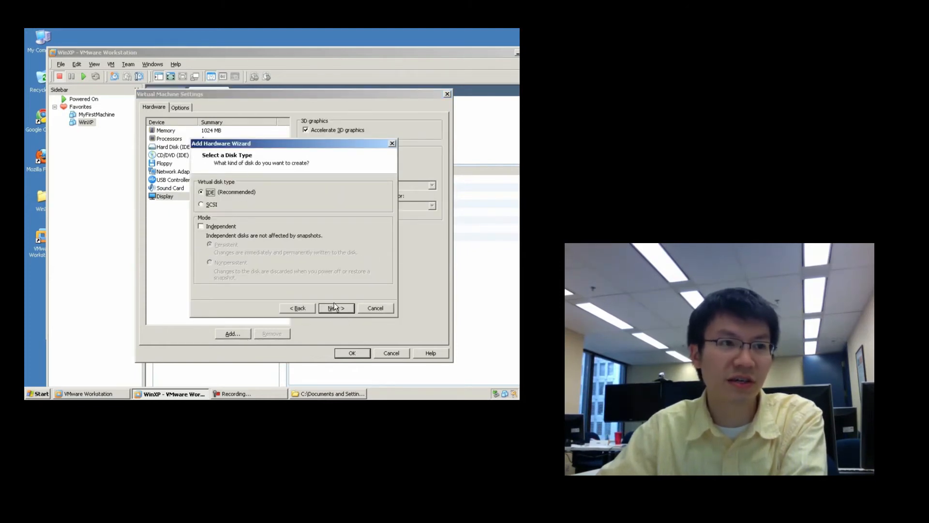
pyautogui.click(335, 308)
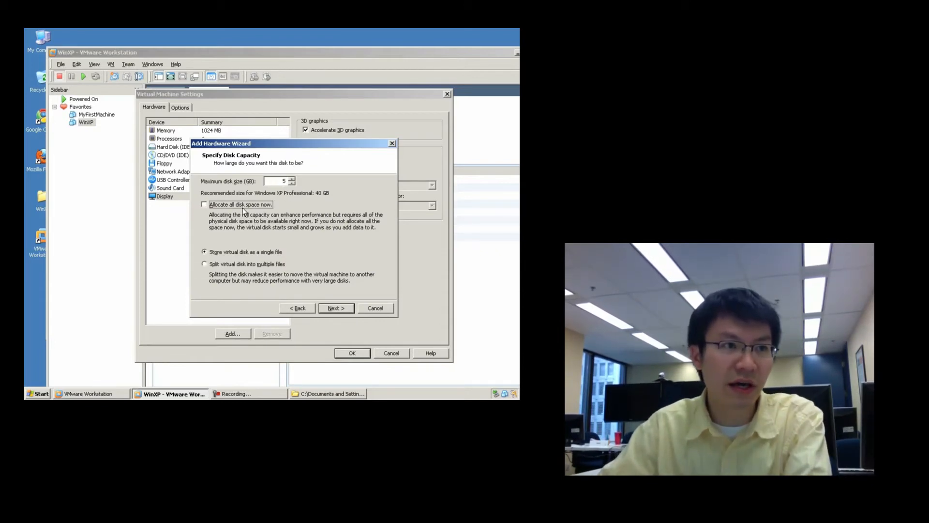
pyautogui.click(336, 308)
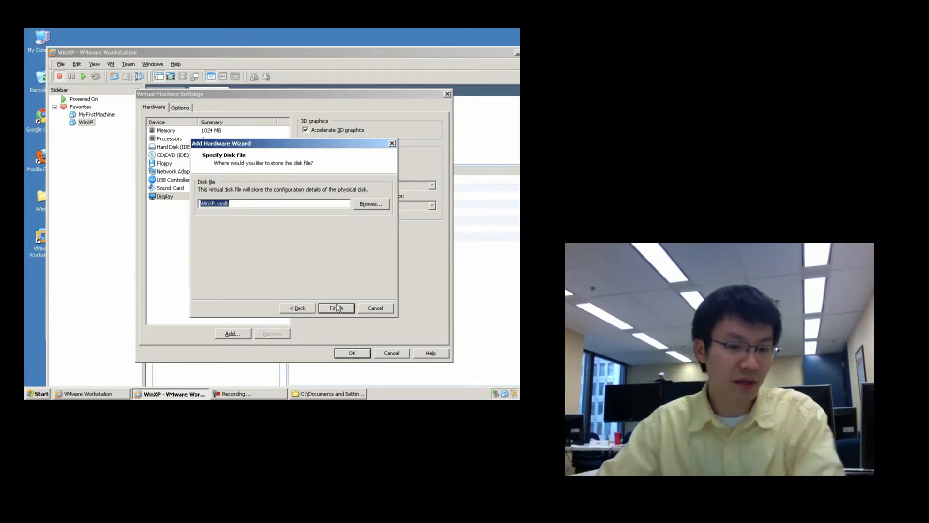
pyautogui.write('D:\\vmdk')
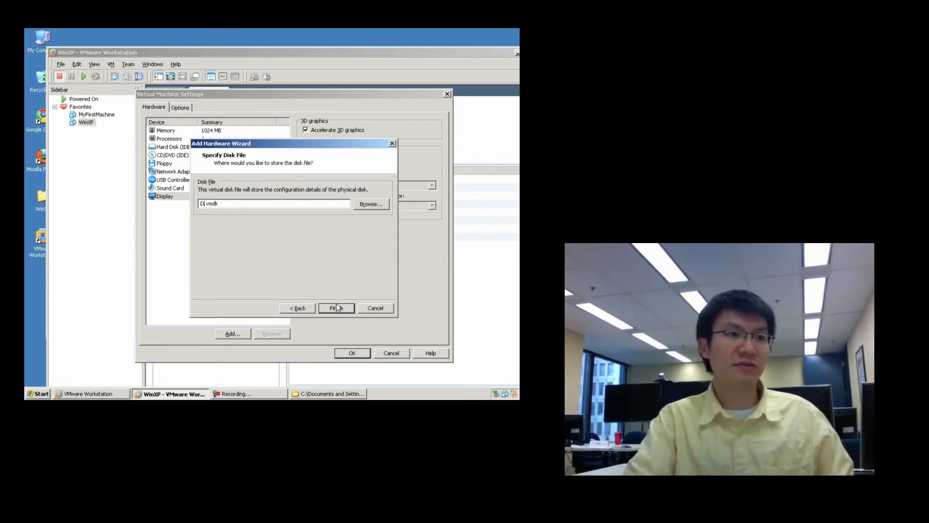
pyautogui.click(335, 307)
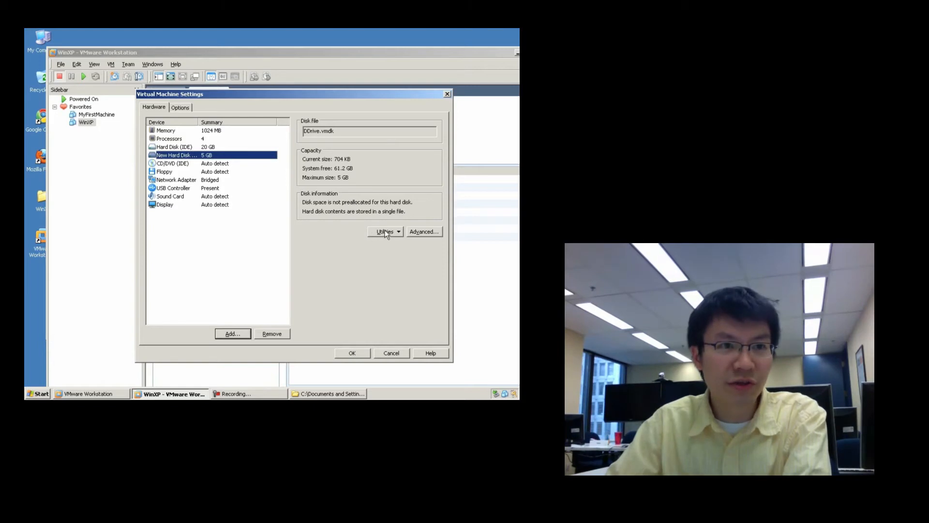
pyautogui.click(423, 231)
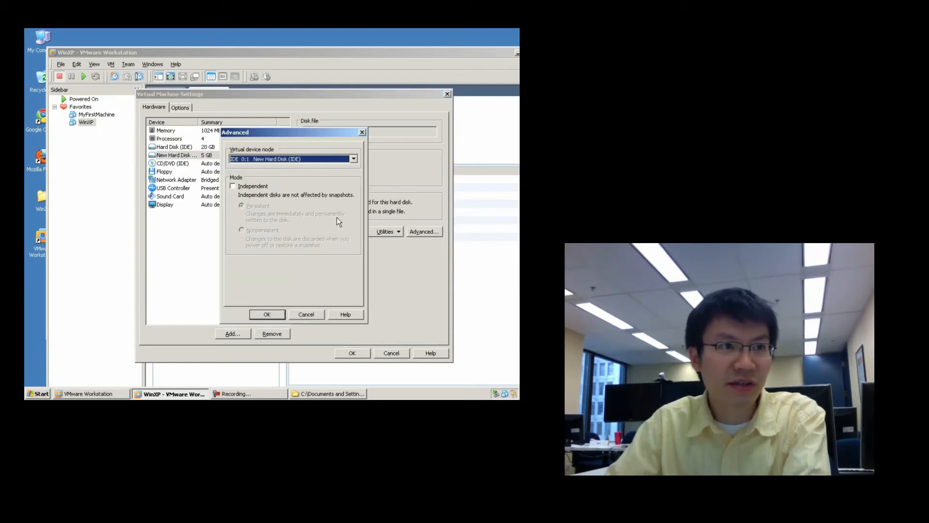
pyautogui.click(353, 158)
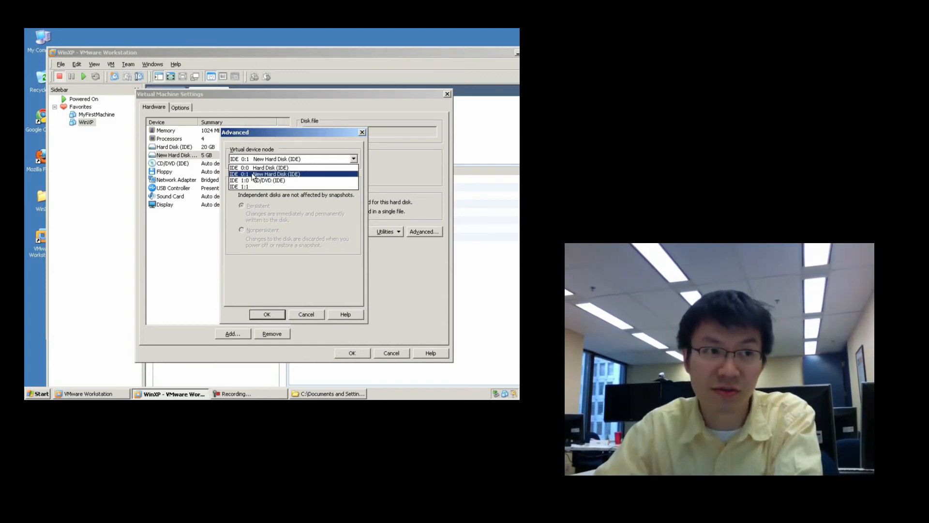
pyautogui.moveTo(263, 178)
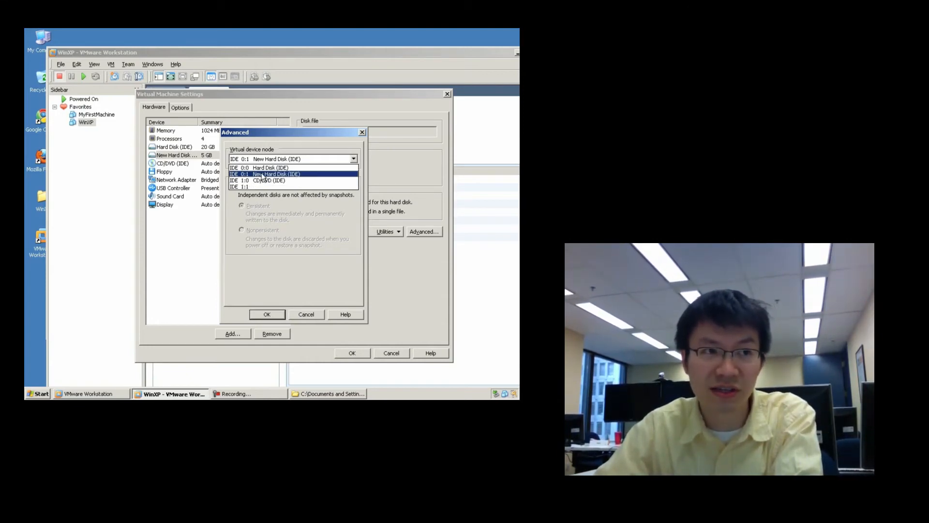
pyautogui.click(265, 174)
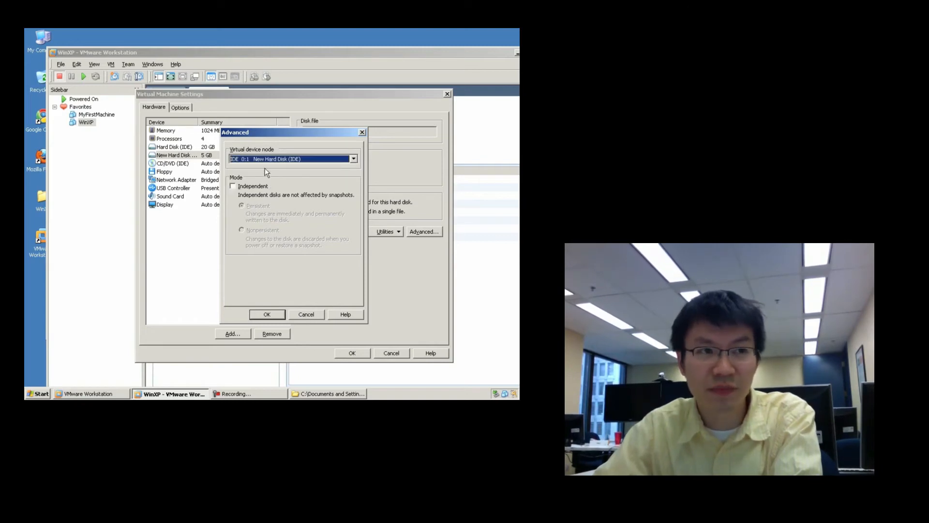
pyautogui.moveTo(288, 328)
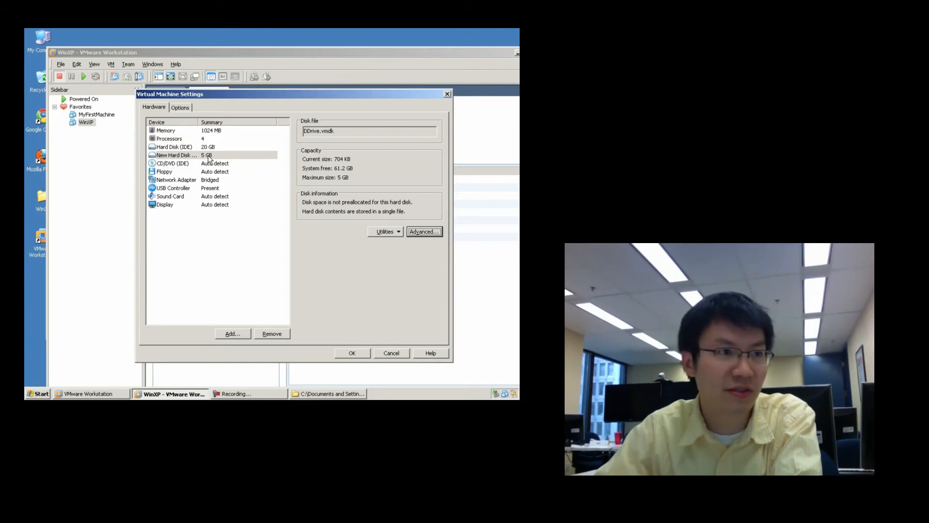
# Add a Network Adapter connected to the custom VMnet3 network
pyautogui.click(232, 333)
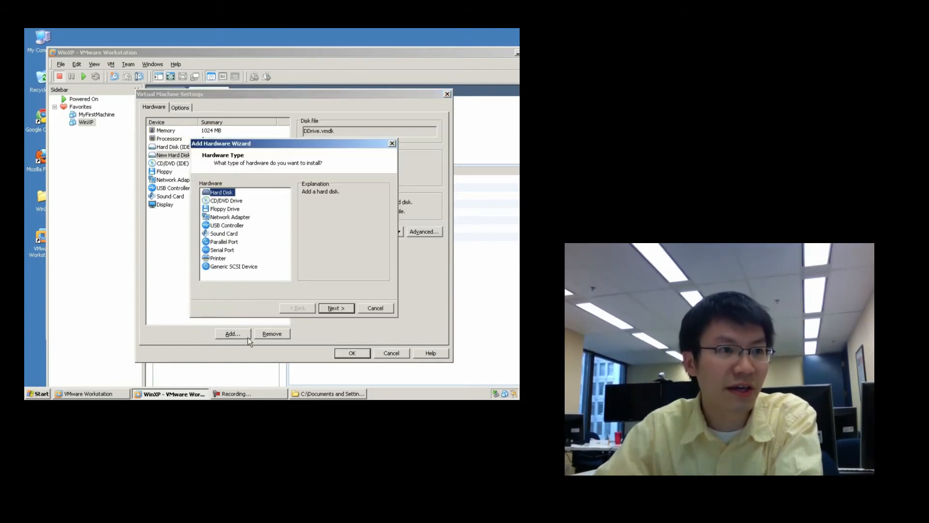
pyautogui.click(230, 216)
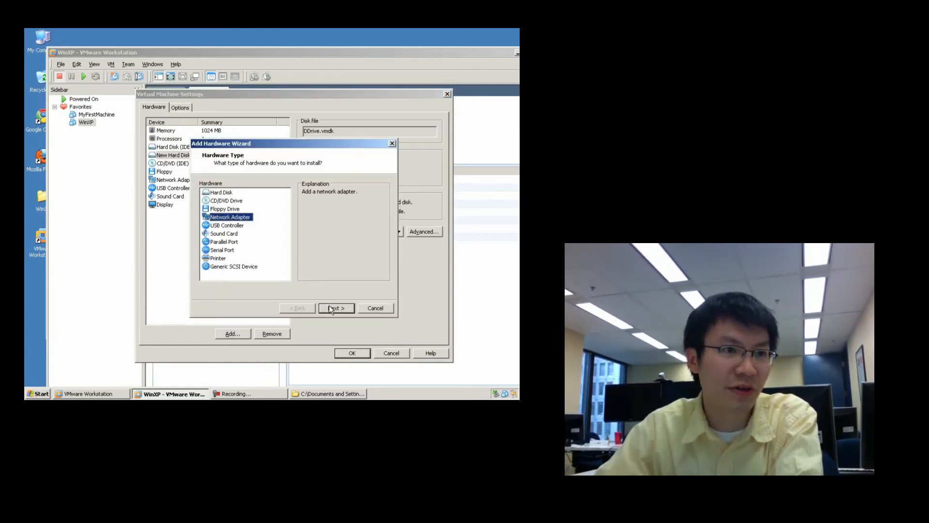
pyautogui.click(336, 307)
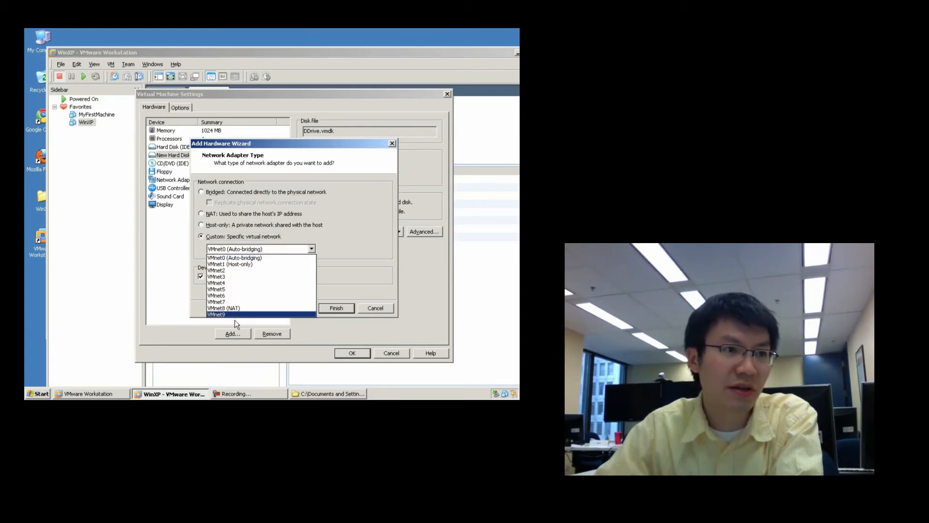
pyautogui.click(216, 277)
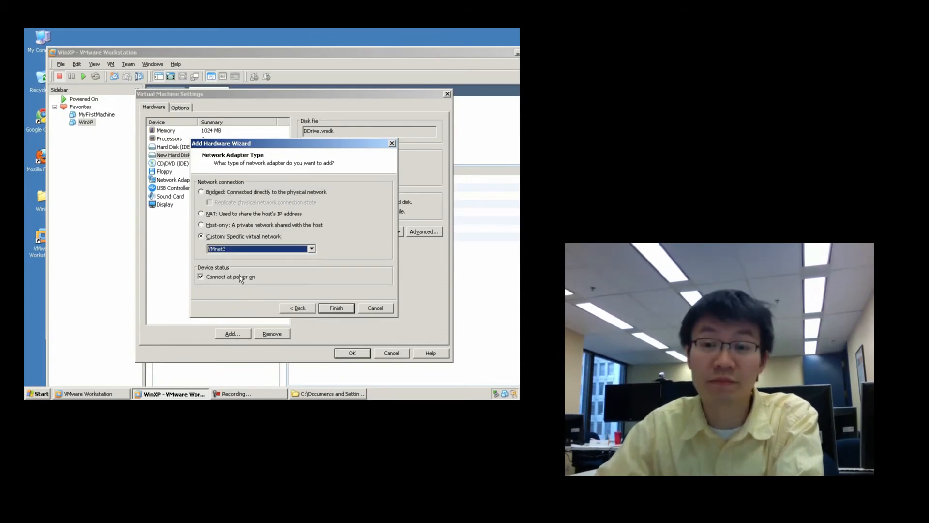
pyautogui.click(311, 249)
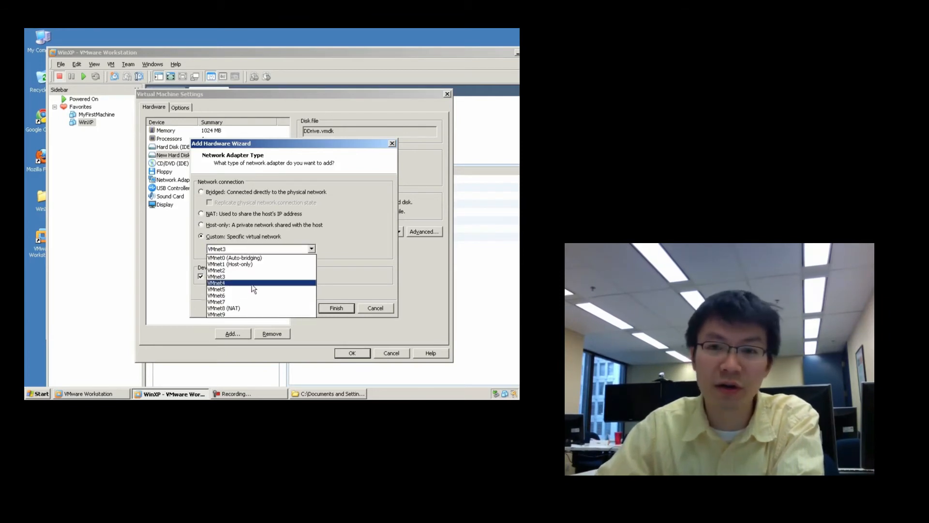
pyautogui.moveTo(249, 308)
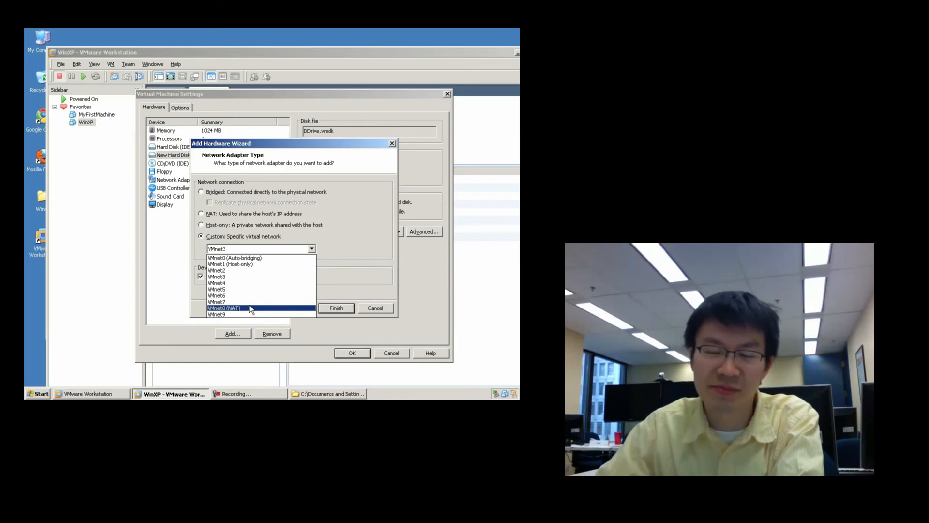
pyautogui.moveTo(252, 304)
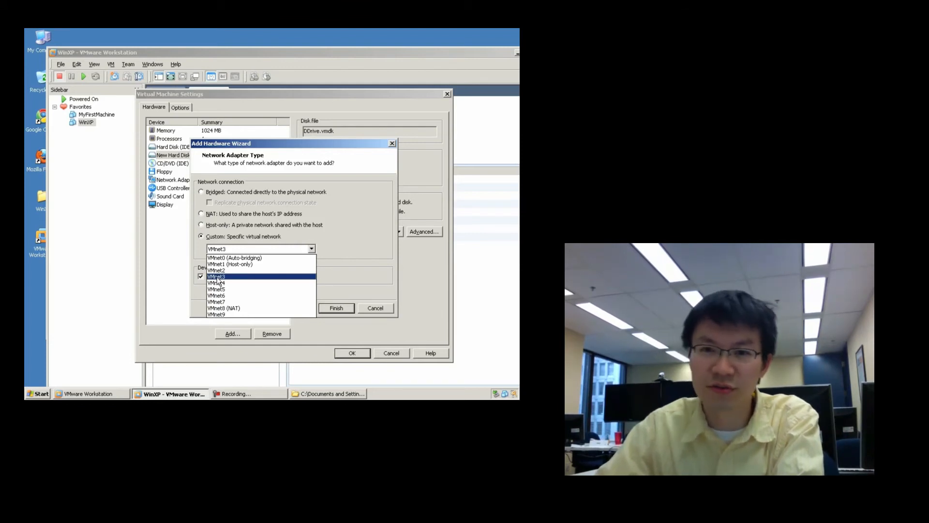
pyautogui.click(216, 276)
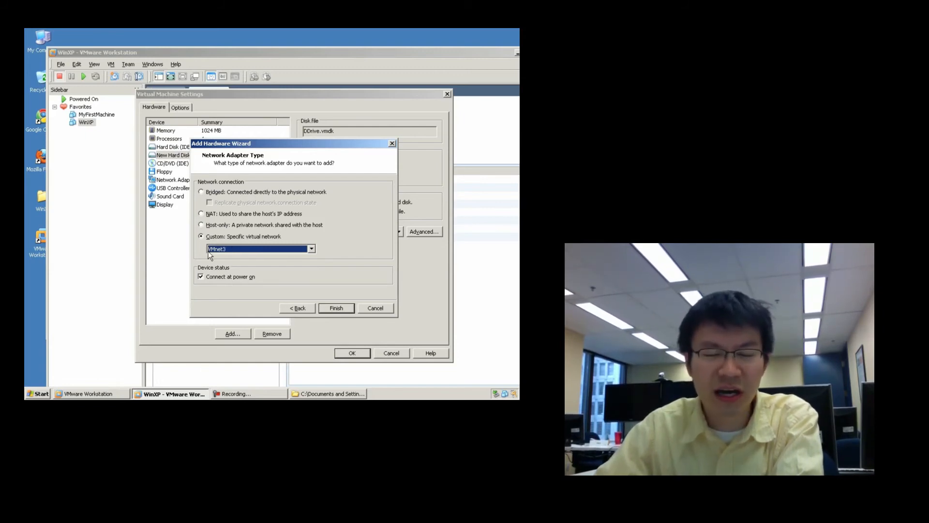
pyautogui.moveTo(234, 256)
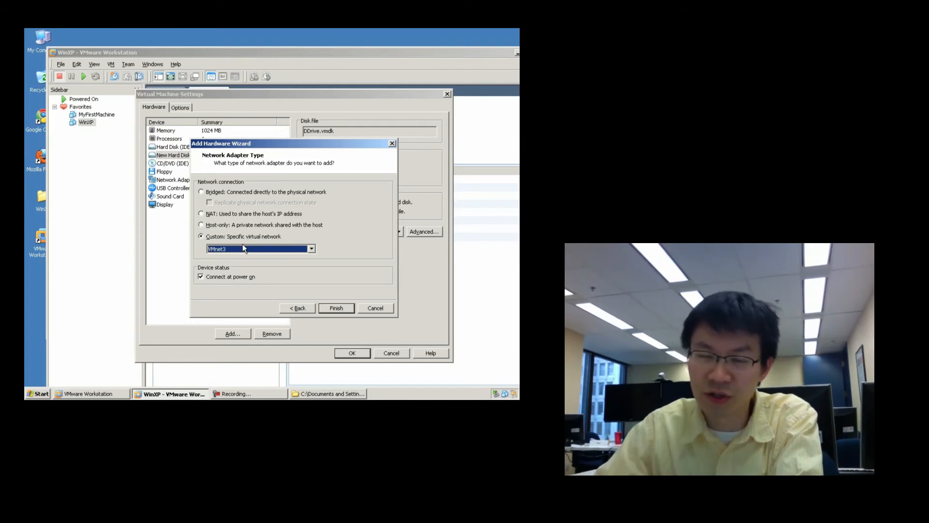
pyautogui.click(336, 308)
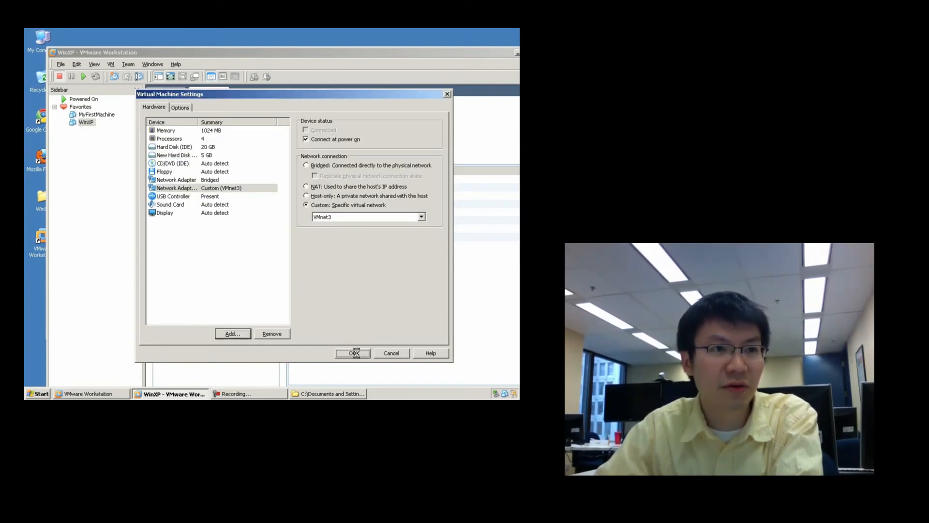
# Save the new 5 GB disk and VMnet3 adapter, then power on the WinXP machine
pyautogui.click(353, 353)
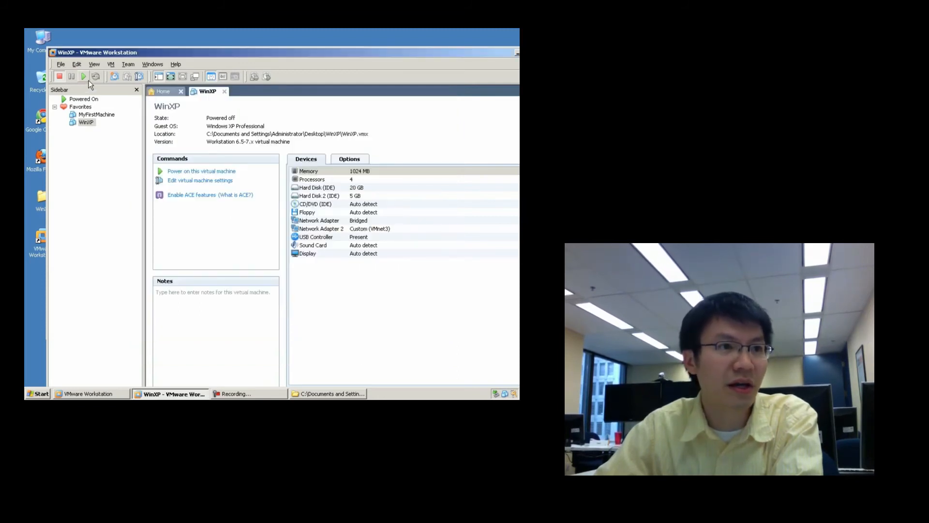
pyautogui.moveTo(83, 77)
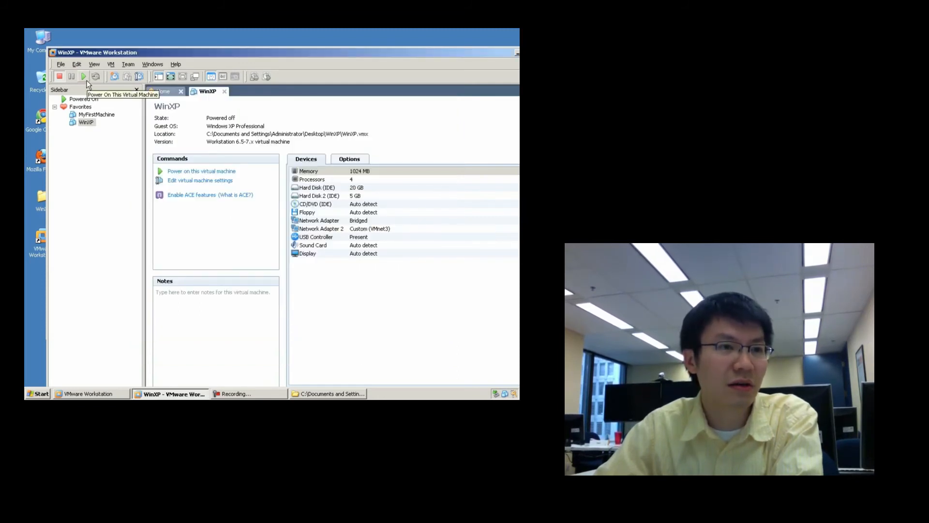
pyautogui.click(318, 220)
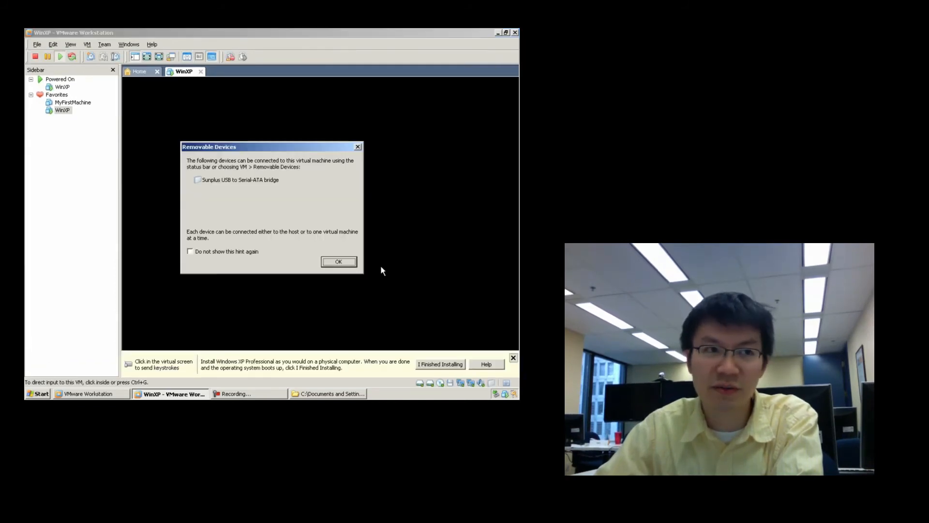
pyautogui.click(339, 261)
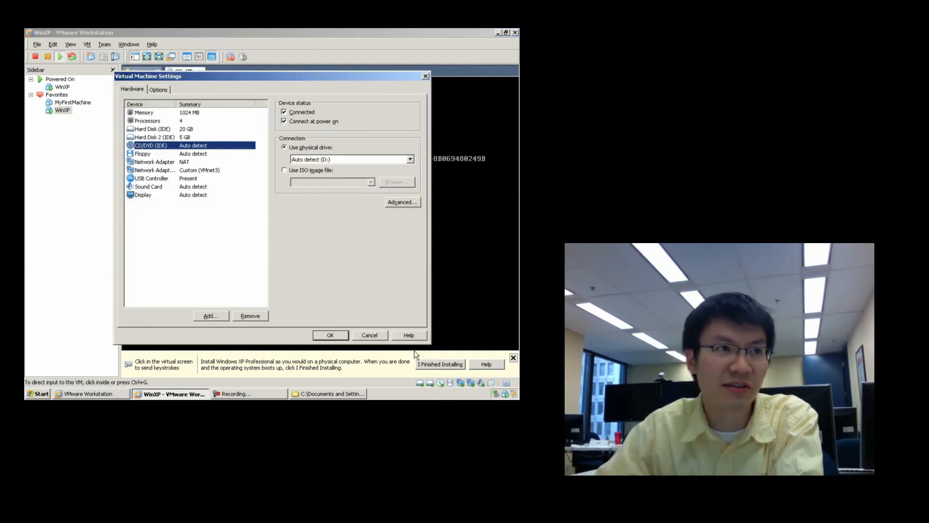
# Point the CD/DVD drive at the Windows XP Professional SP3 ISO on the Desktop
pyautogui.click(397, 182)
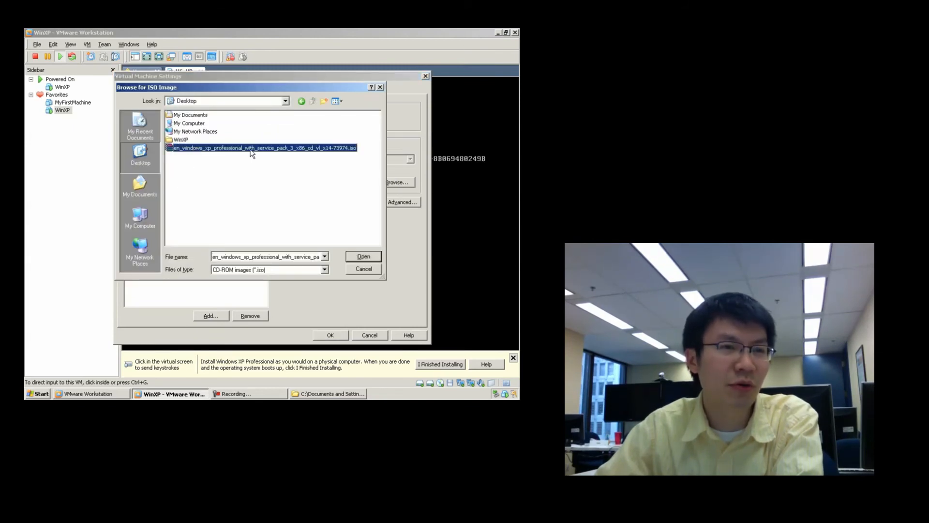
pyautogui.click(363, 256)
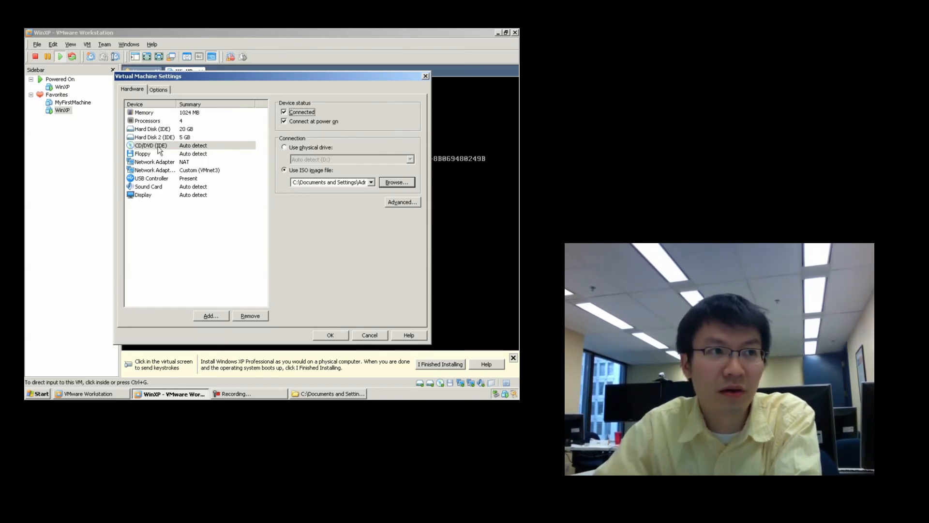
pyautogui.click(330, 335)
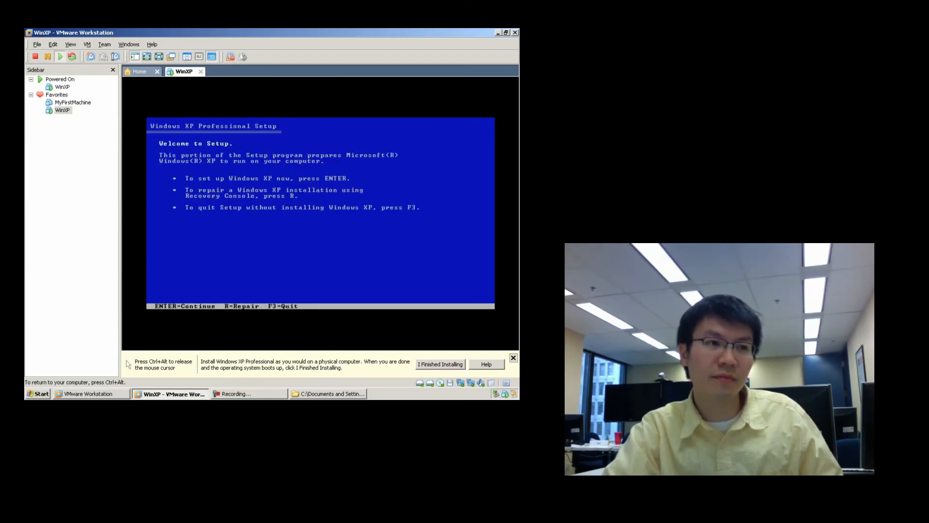
# Continue Setup, accept the EULA with F8, and browse the 20 GB and 5 GB disks
pyautogui.press('enter')
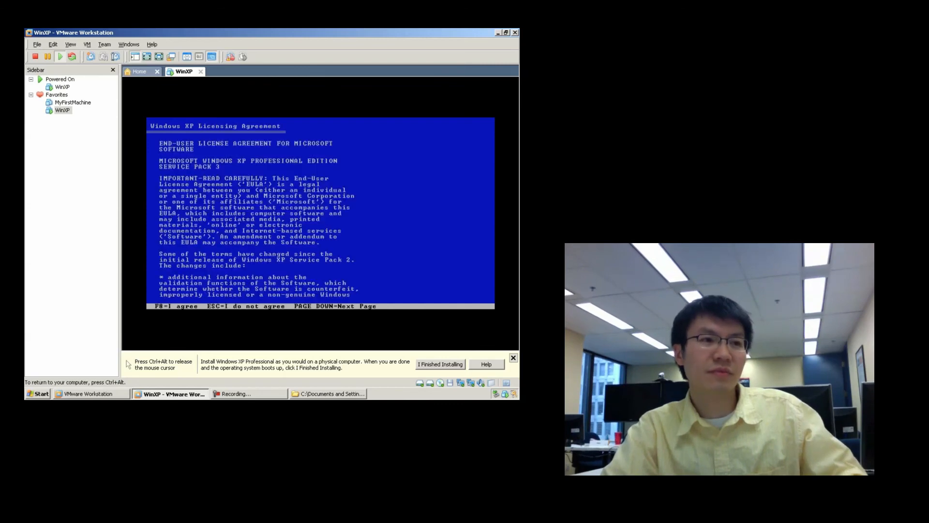
pyautogui.press('F8')
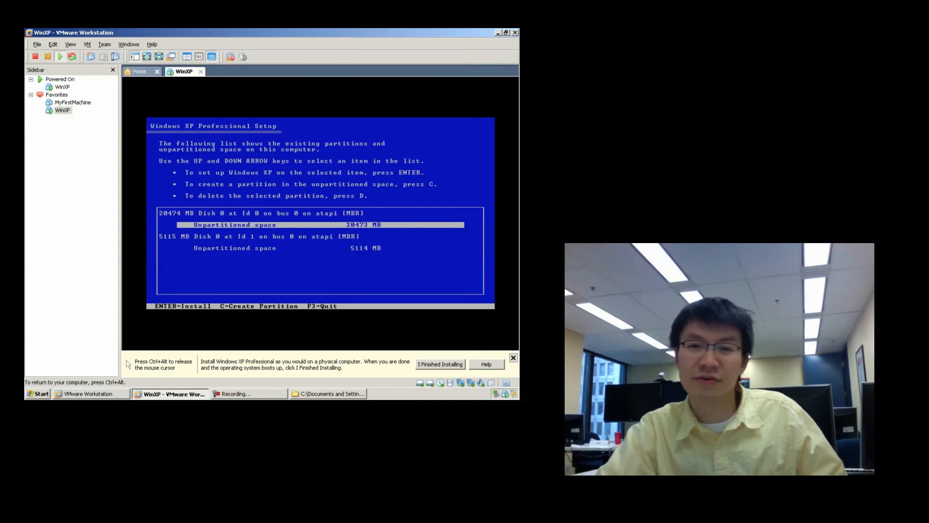
pyautogui.press('Down')
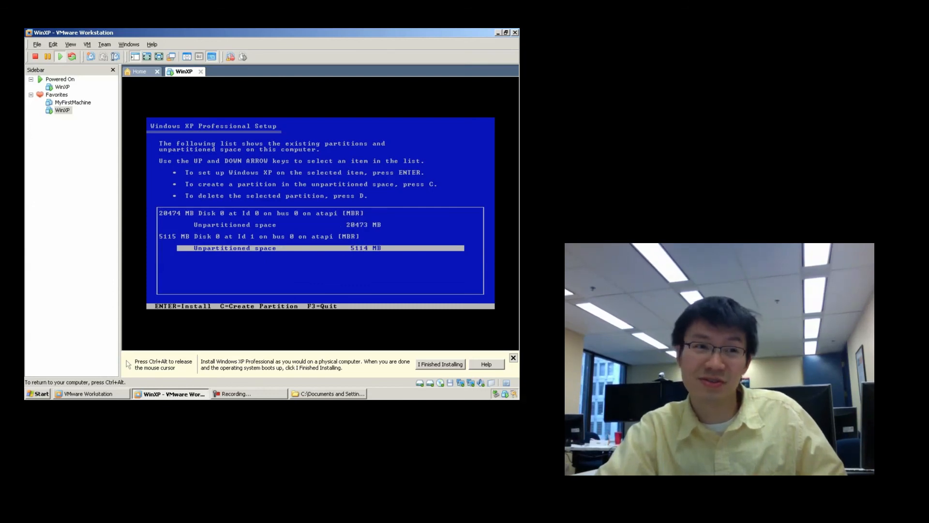
pyautogui.press('Up')
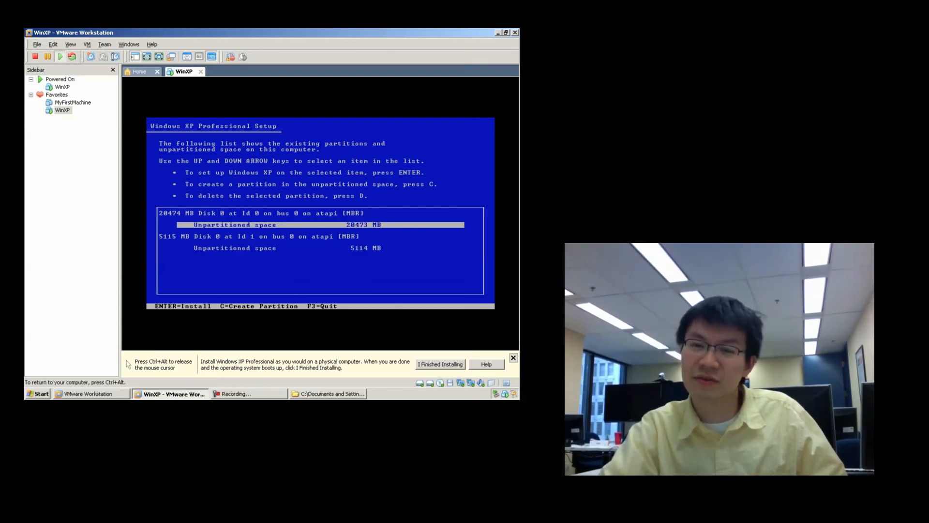